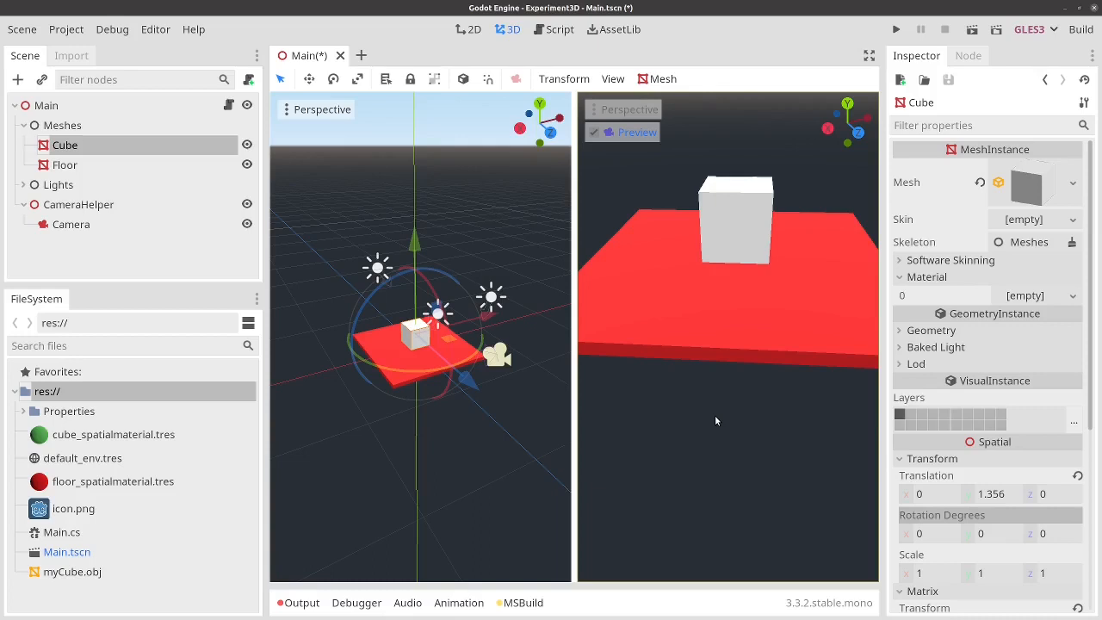
mouse_move(730, 220)
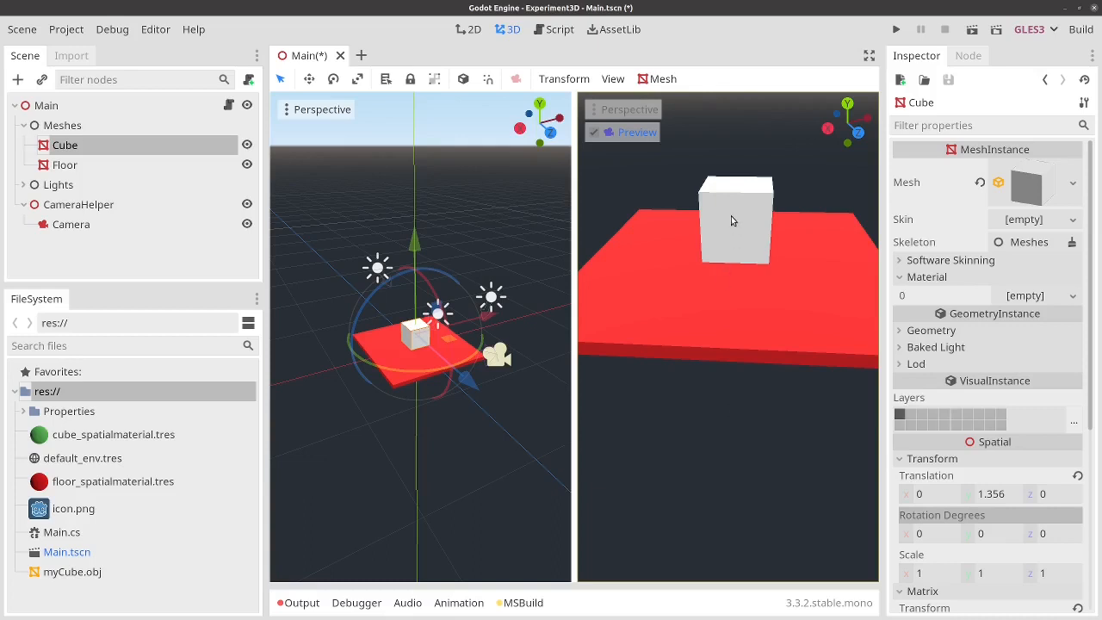
mouse_move(730, 237)
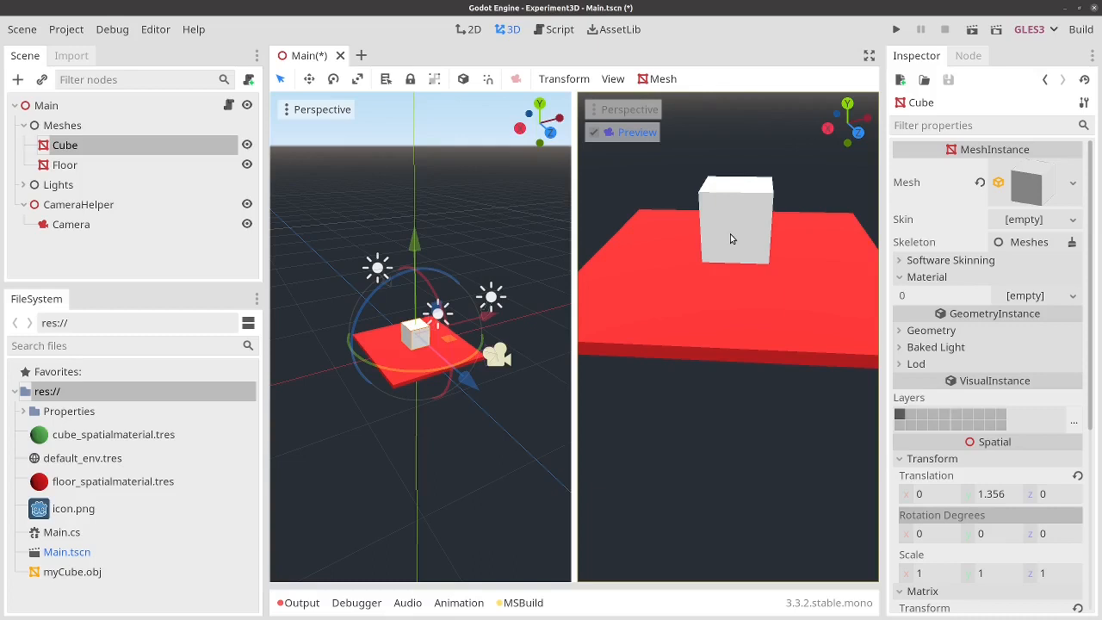
mouse_move(695, 241)
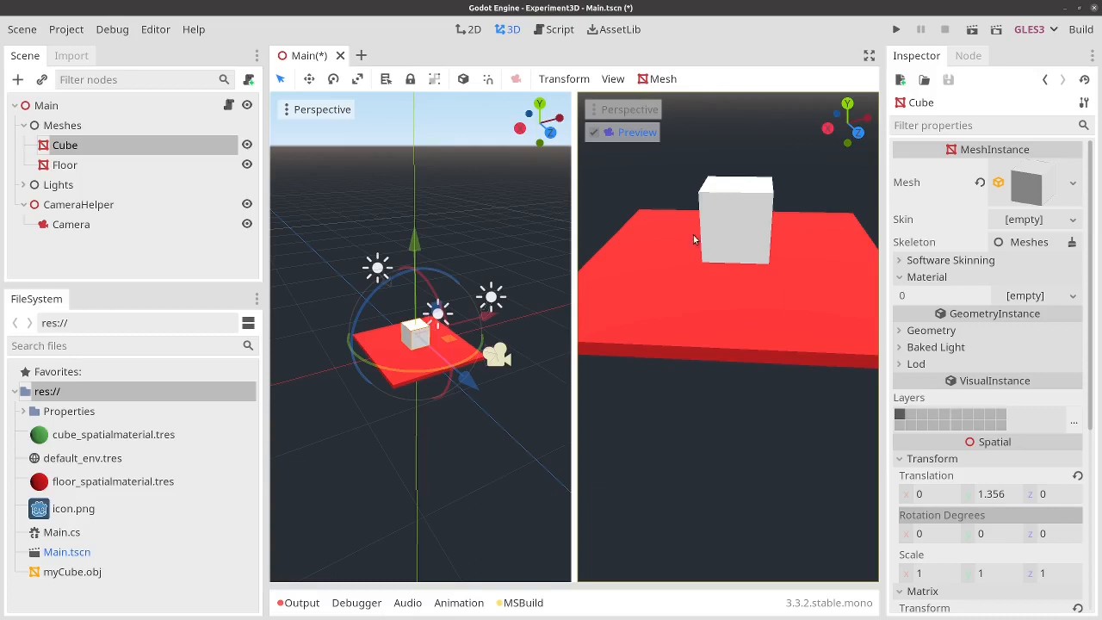
mouse_move(785, 205)
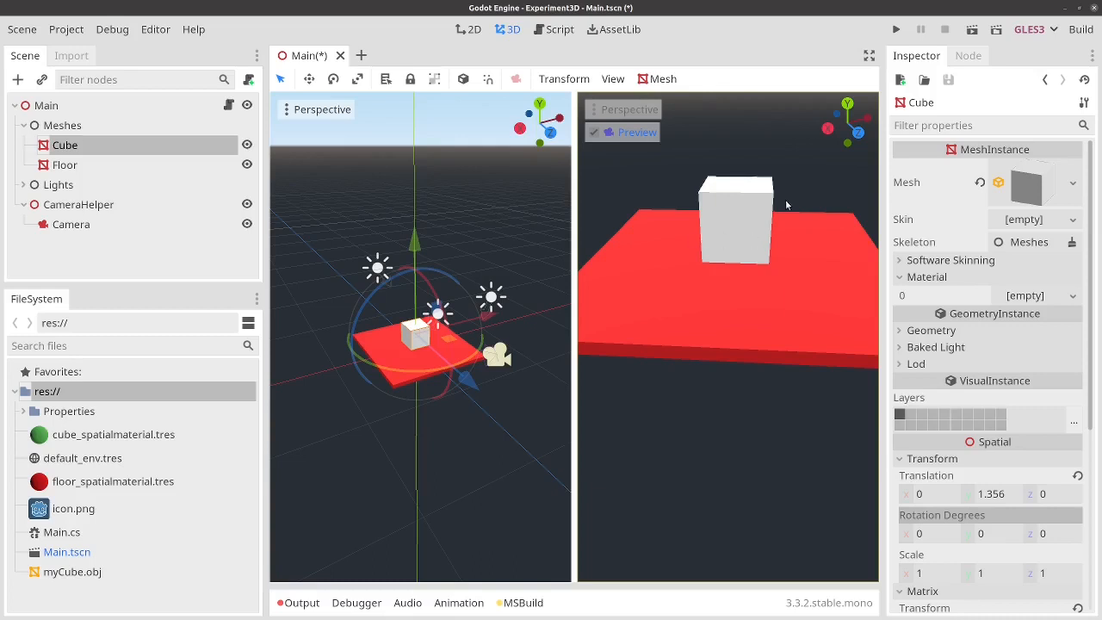
mouse_move(675, 181)
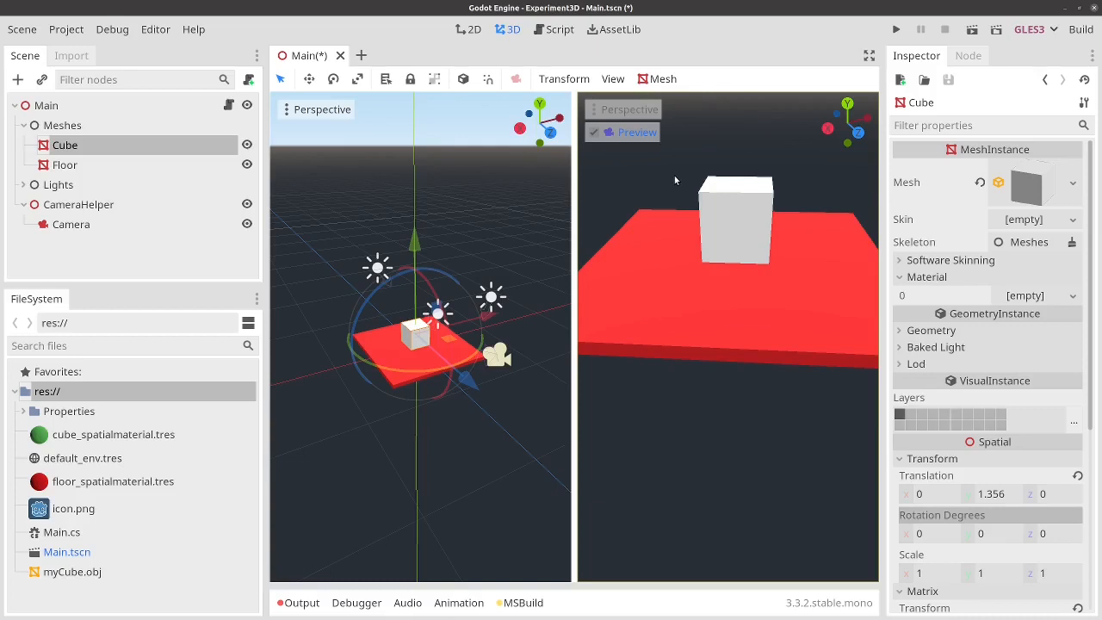
mouse_move(675, 273)
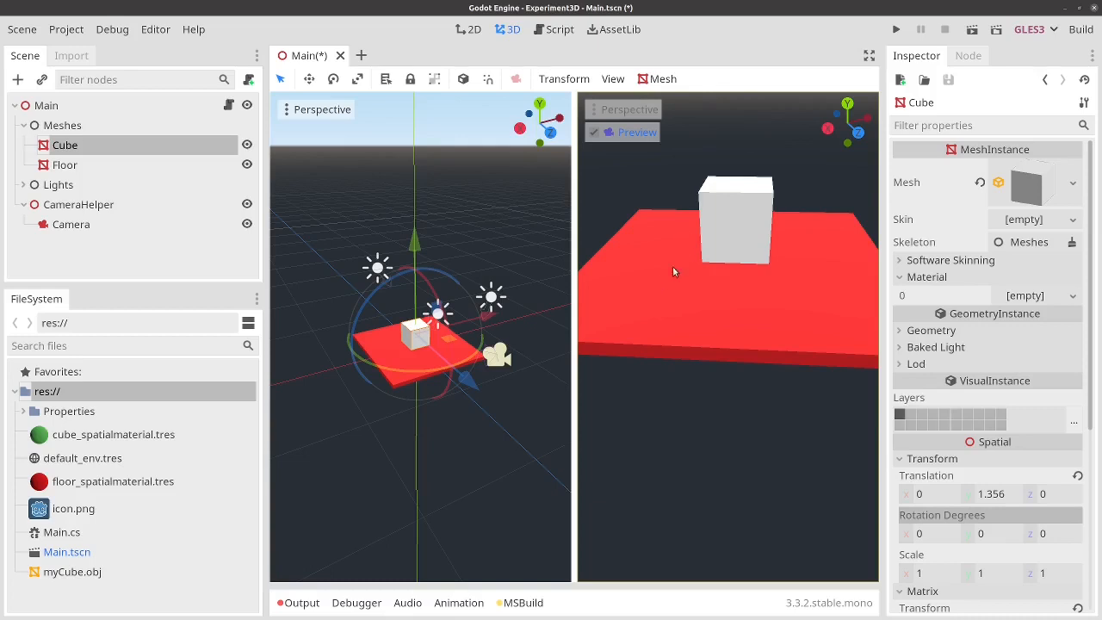
mouse_move(748, 220)
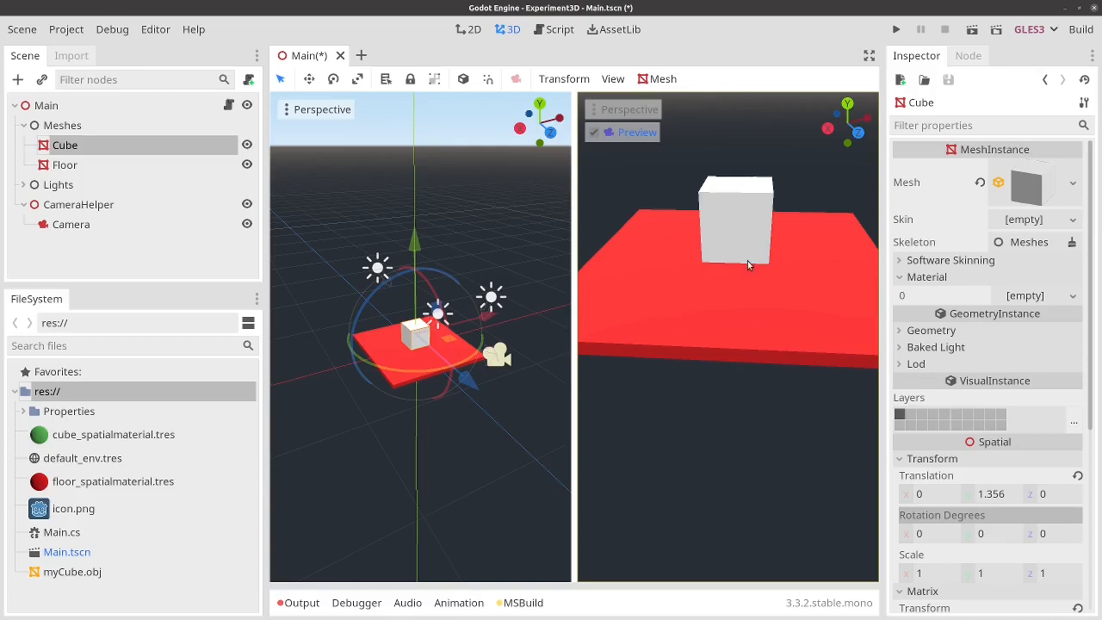
mouse_move(748, 233)
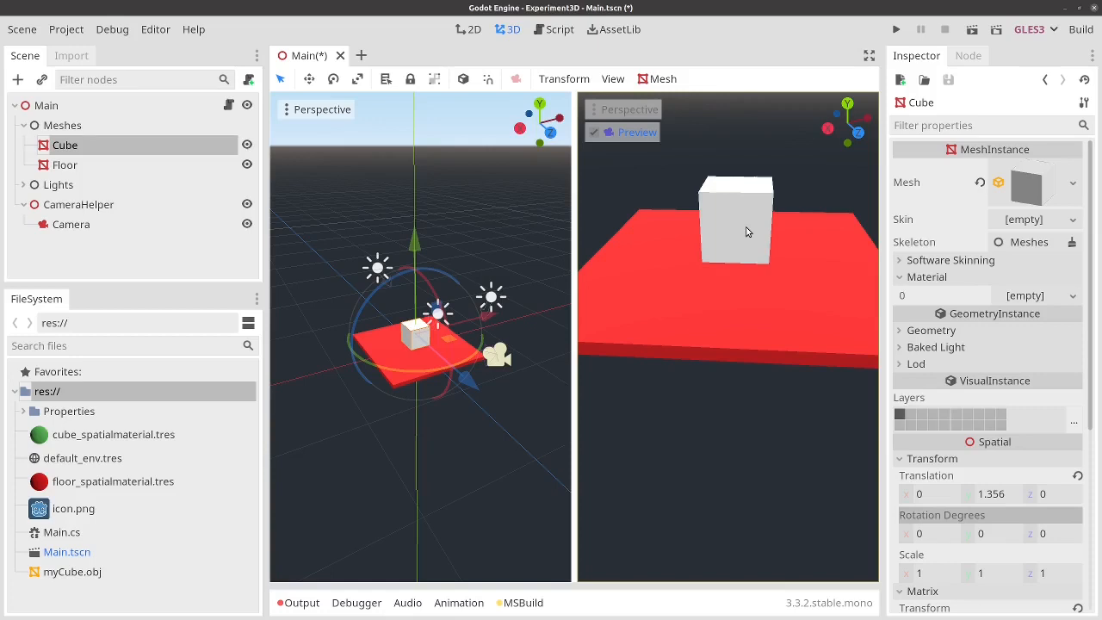
mouse_move(961, 237)
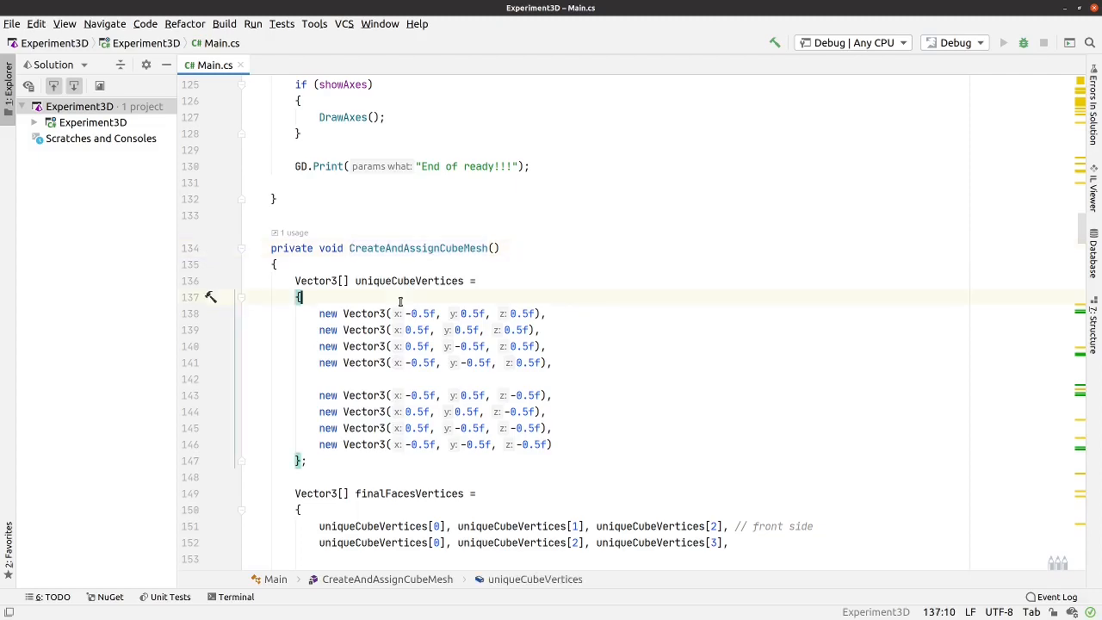
- Scroll Main.cs to _on_StaticBody_input_event and select the method name
scroll("down", 3)
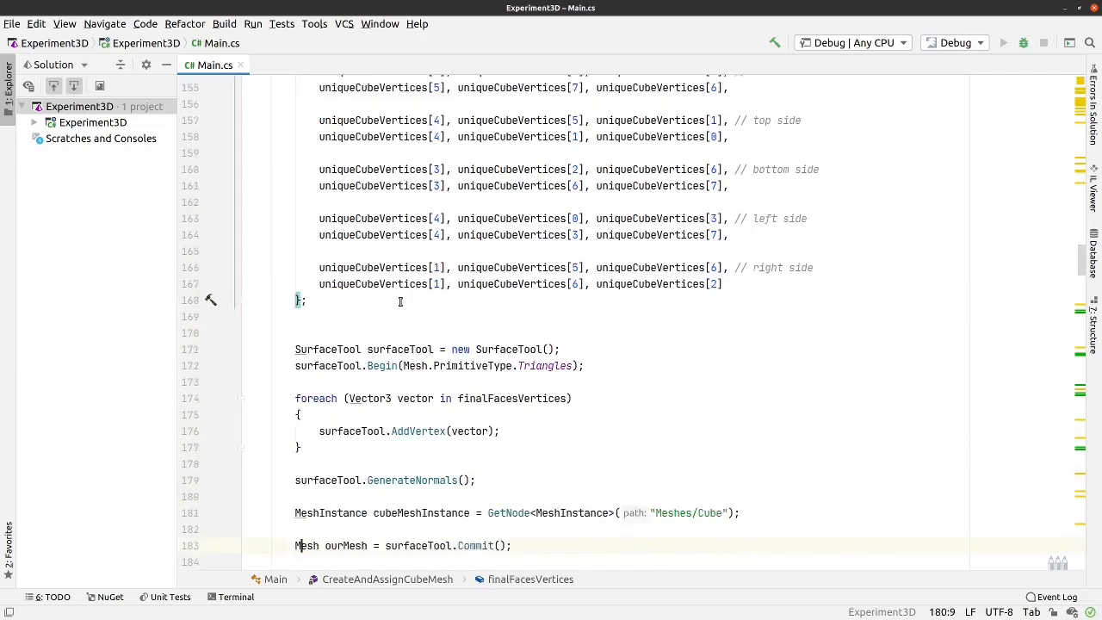
scroll("down", 3)
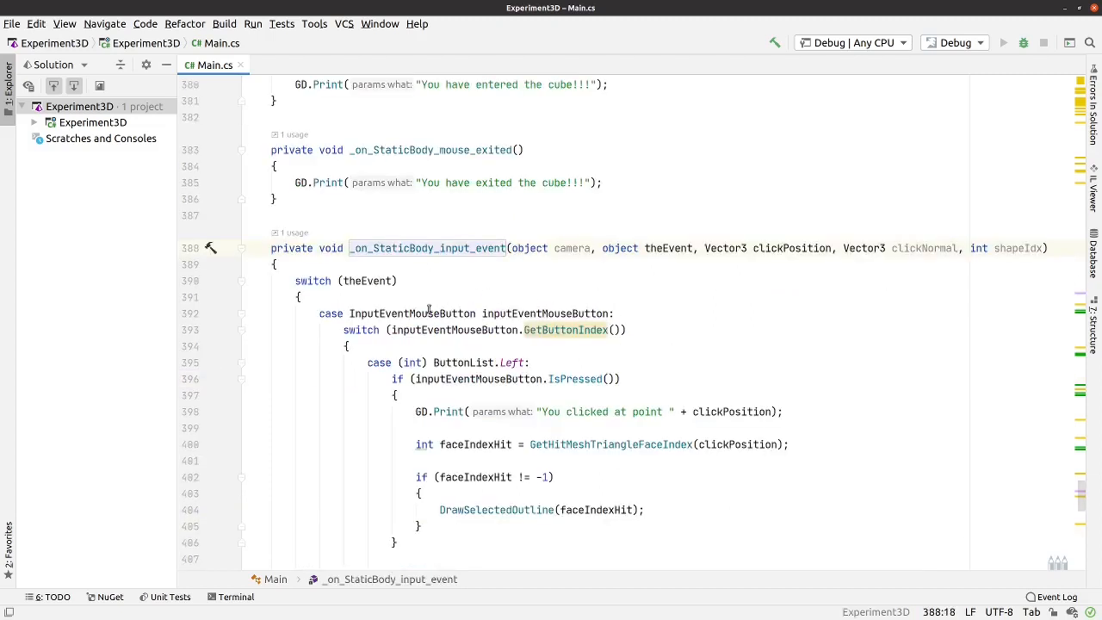
mouse_move(513, 362)
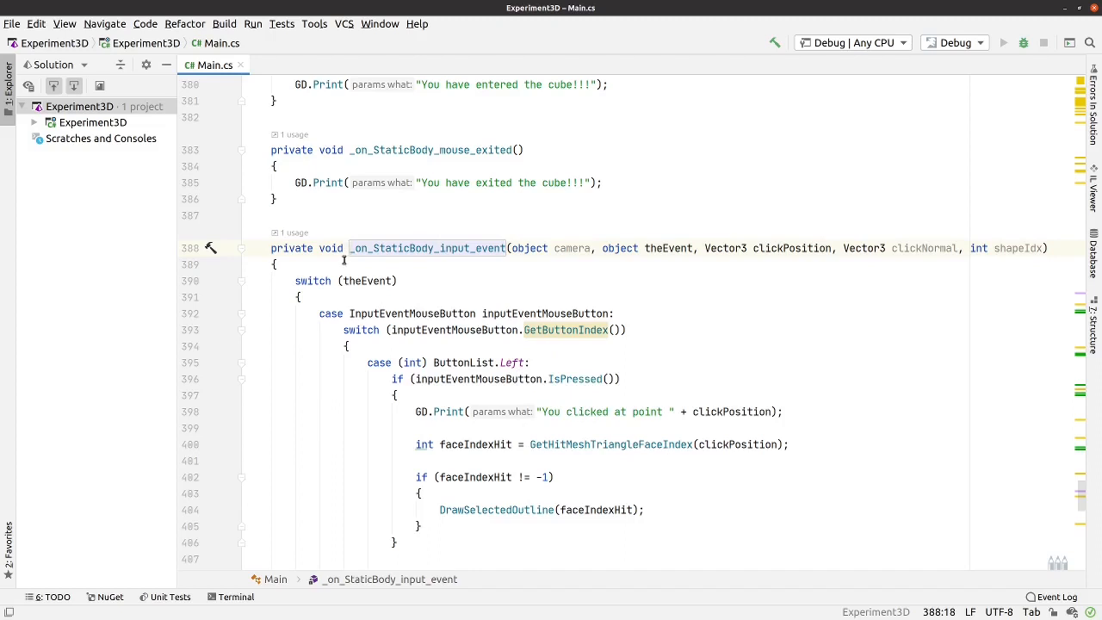
double_click(427, 248)
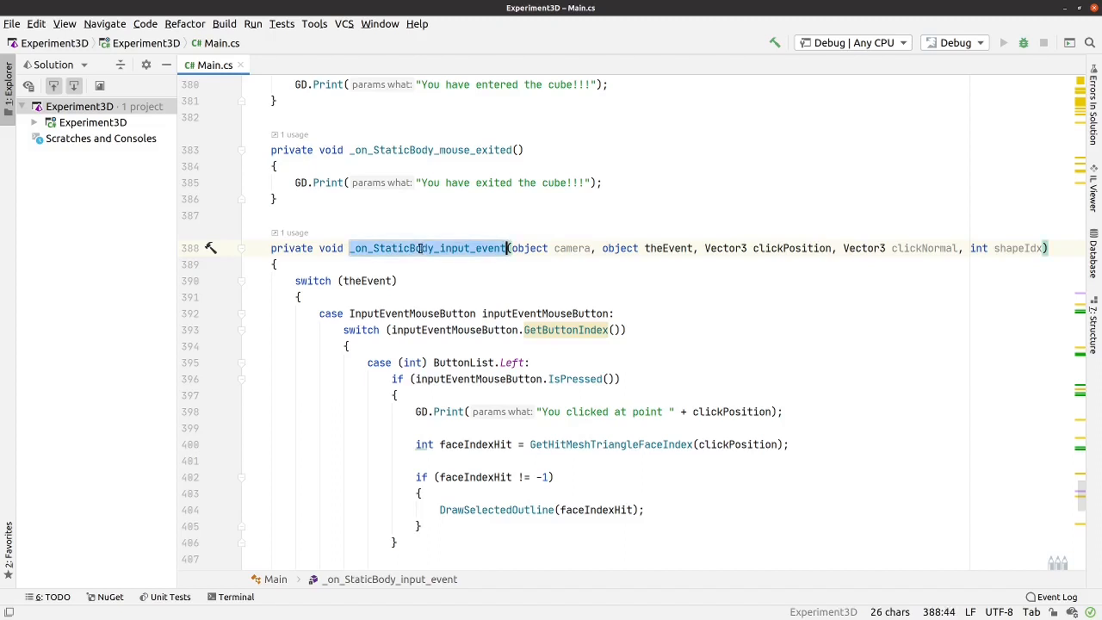
mouse_move(759, 248)
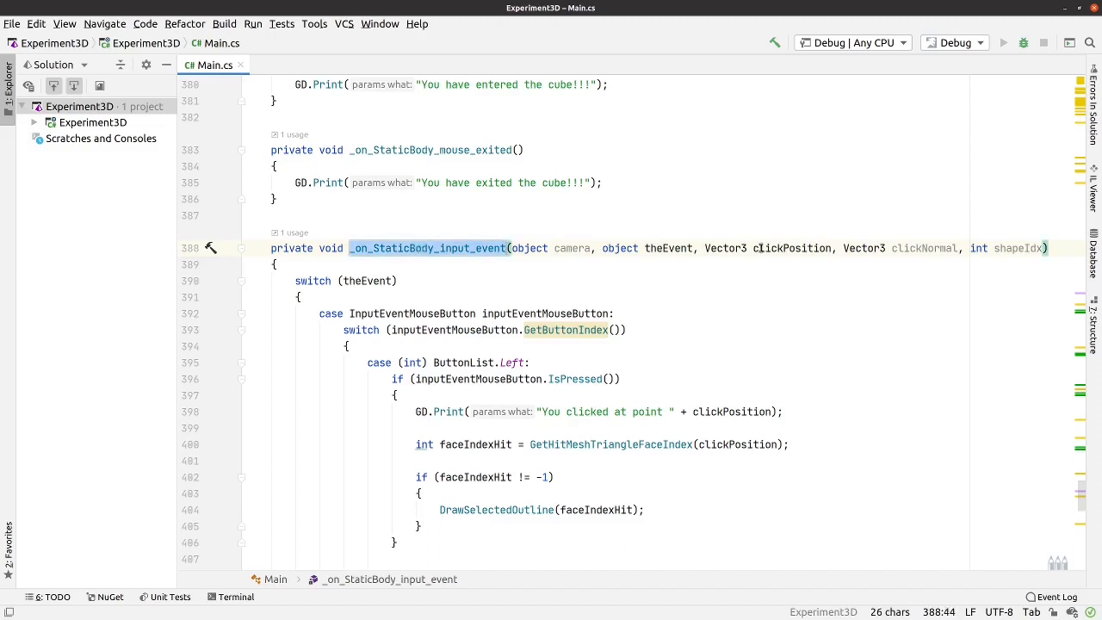
mouse_move(792, 248)
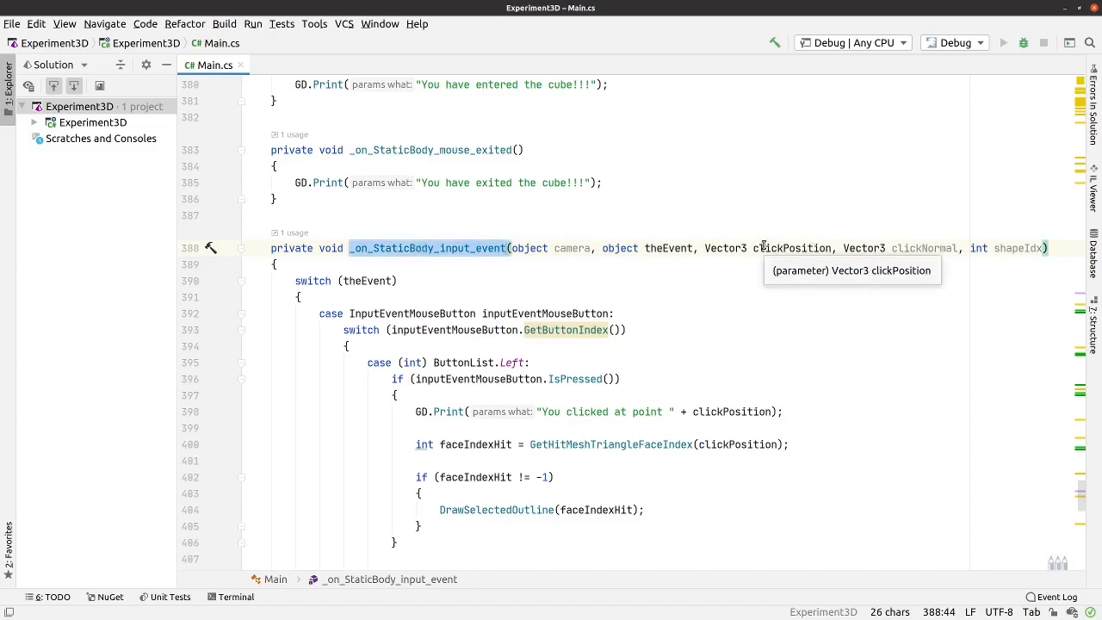
mouse_move(653, 248)
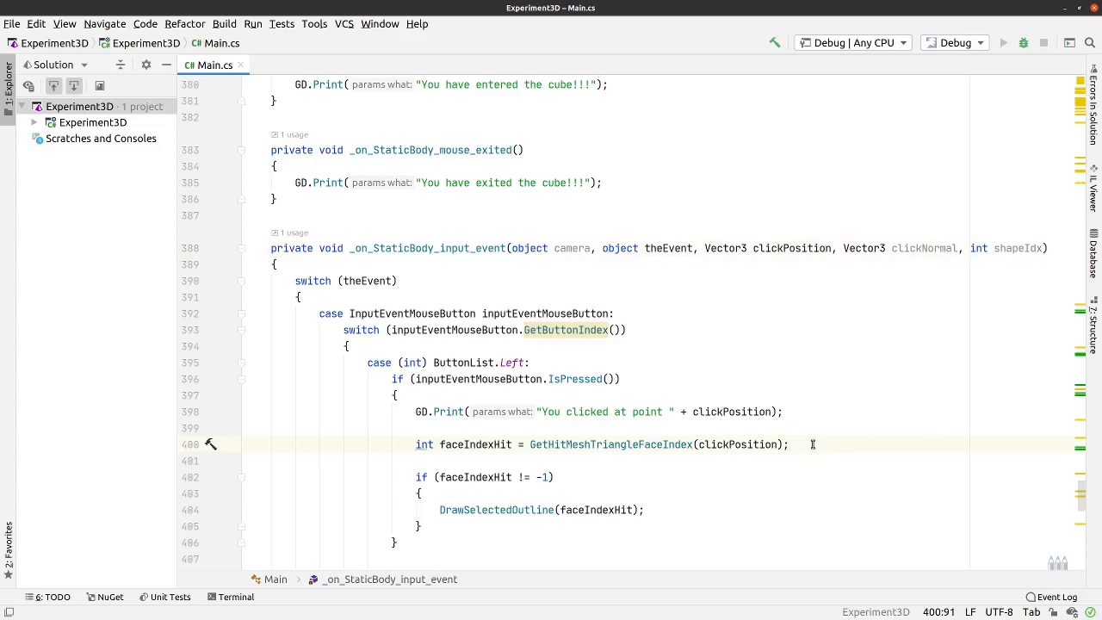
- Add a GD.Print line logging the hit face index after the faceIndexHit assignment
key("enter")
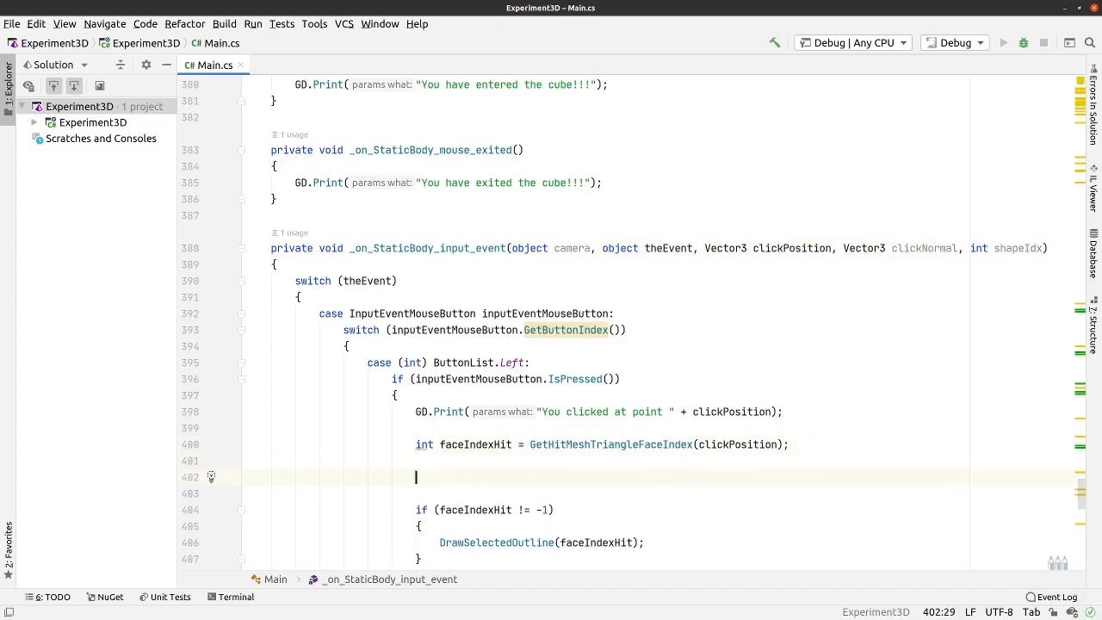
type("G")
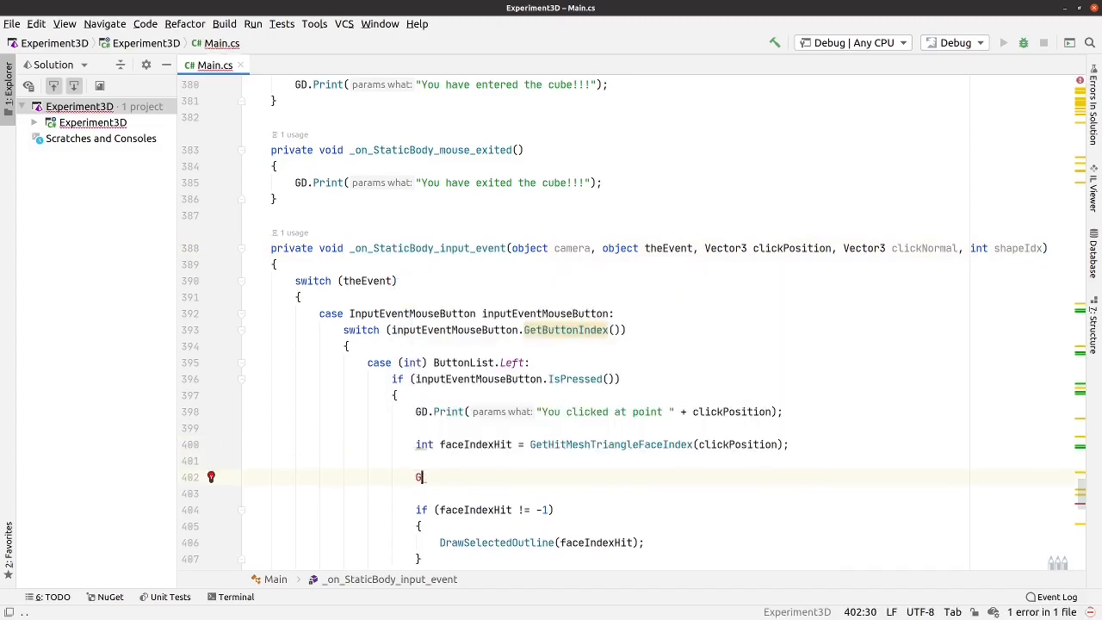
type("D.Print()")
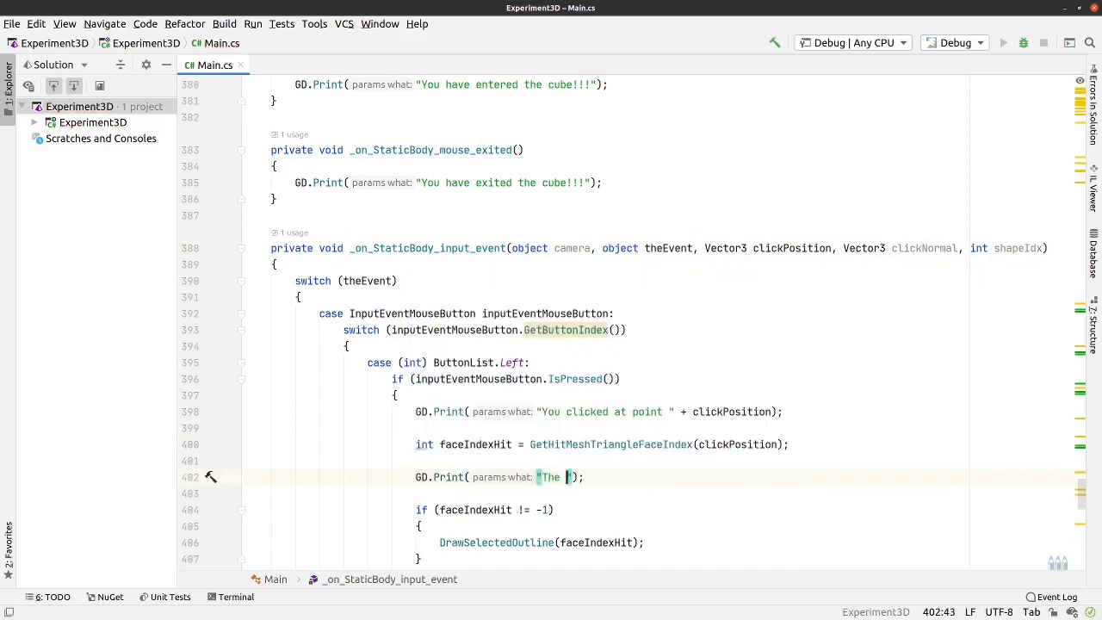
type("faceIndexH")
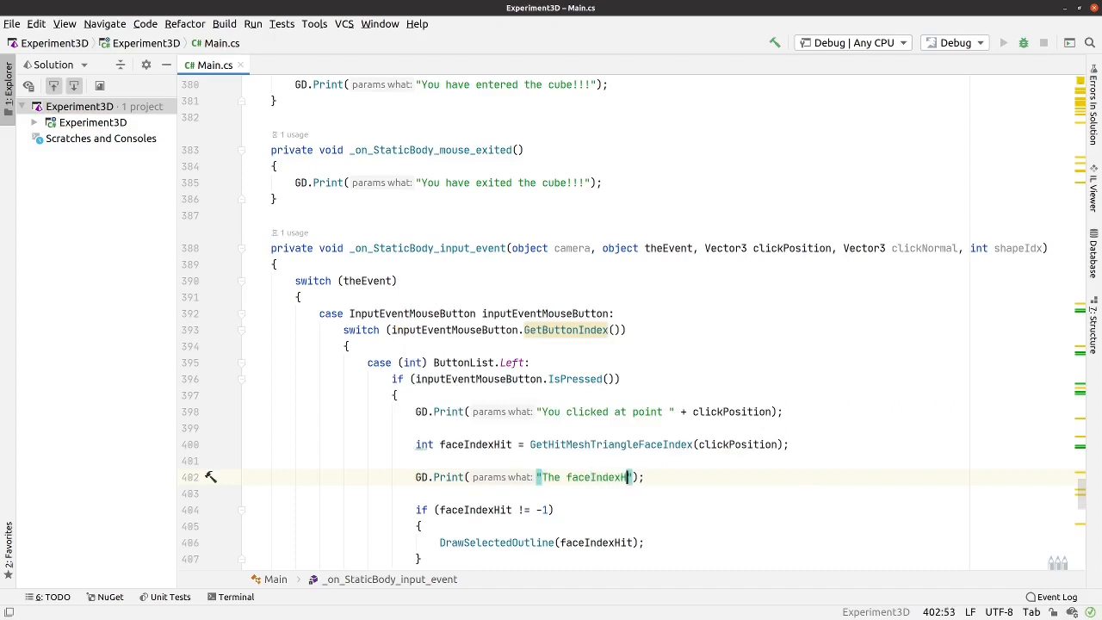
type("is")
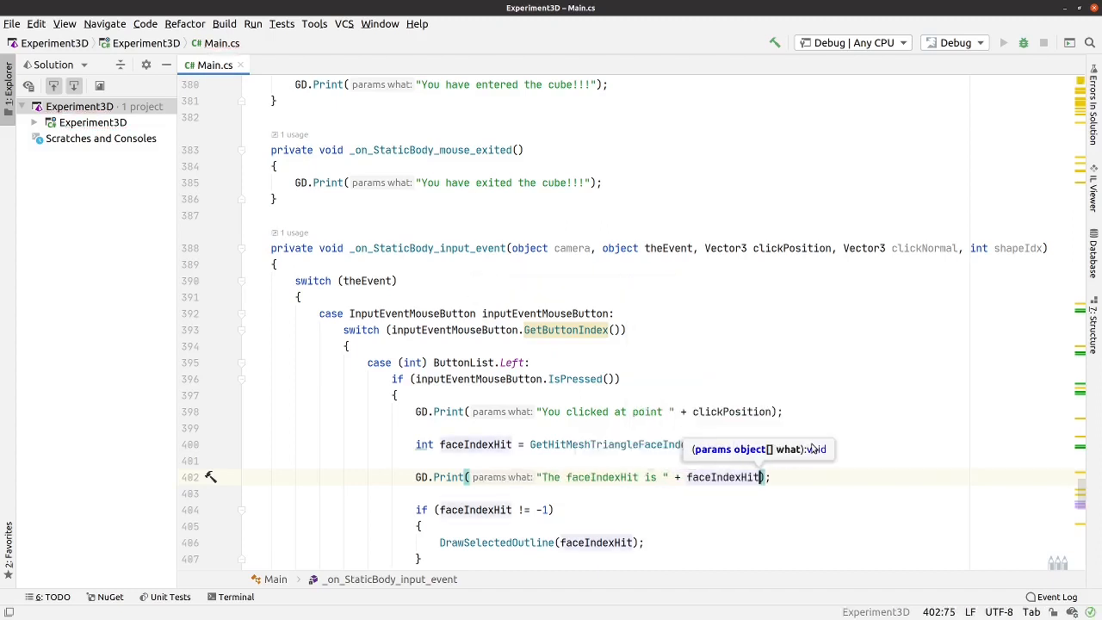
mouse_move(462, 448)
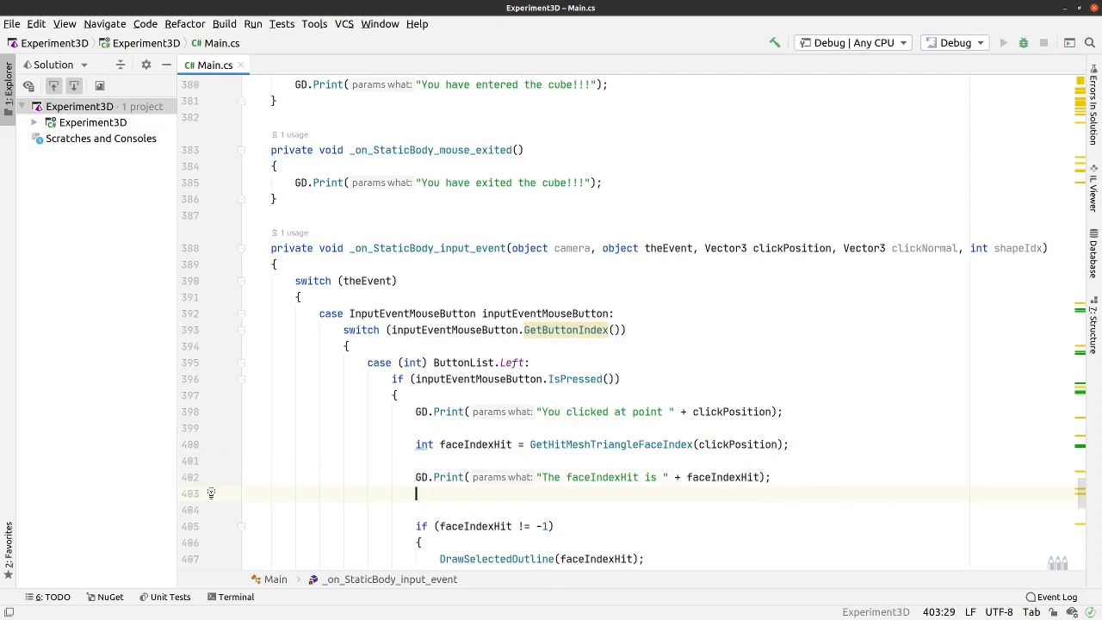
- Add GD.Print("This is the shape index " + shapeIdx) below it
type("GD.Print(\"\");")
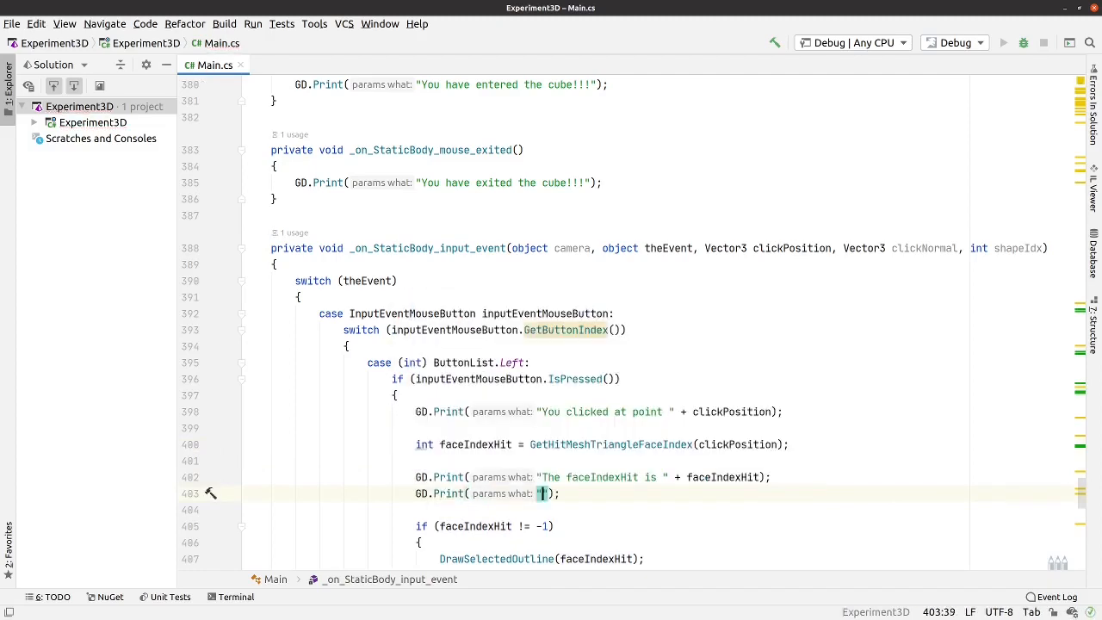
type("This is the")
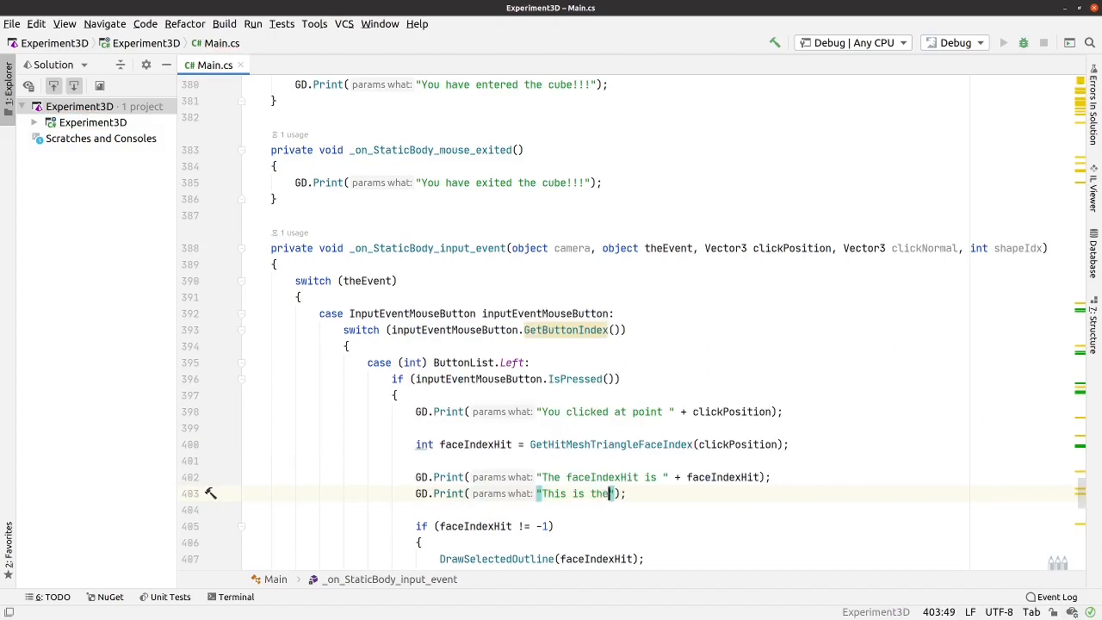
type("shape index")
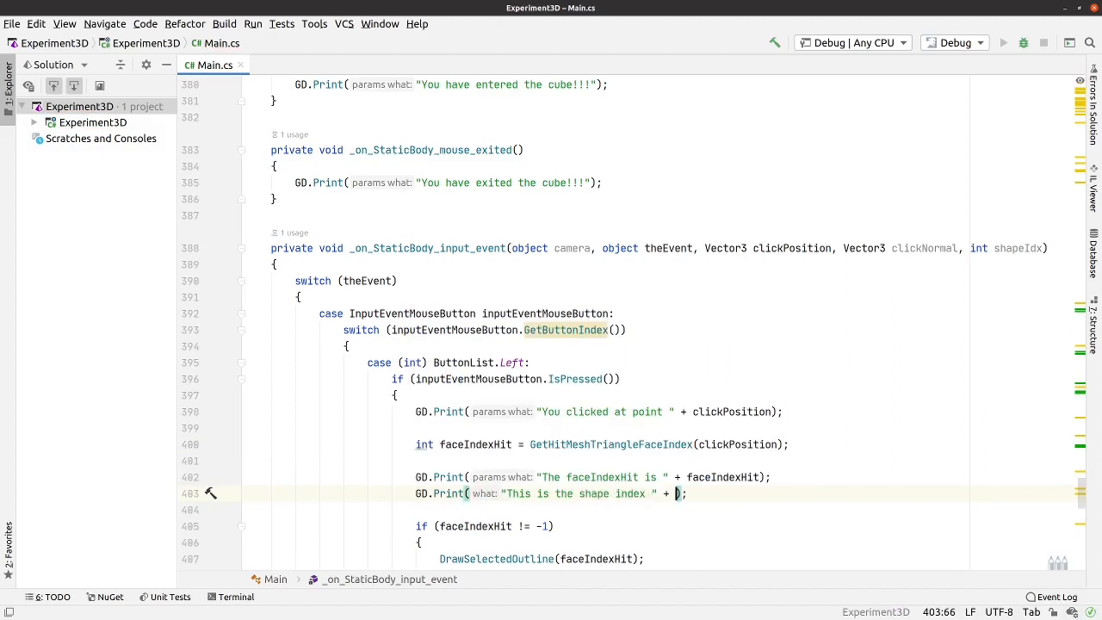
type("shapeIdx")
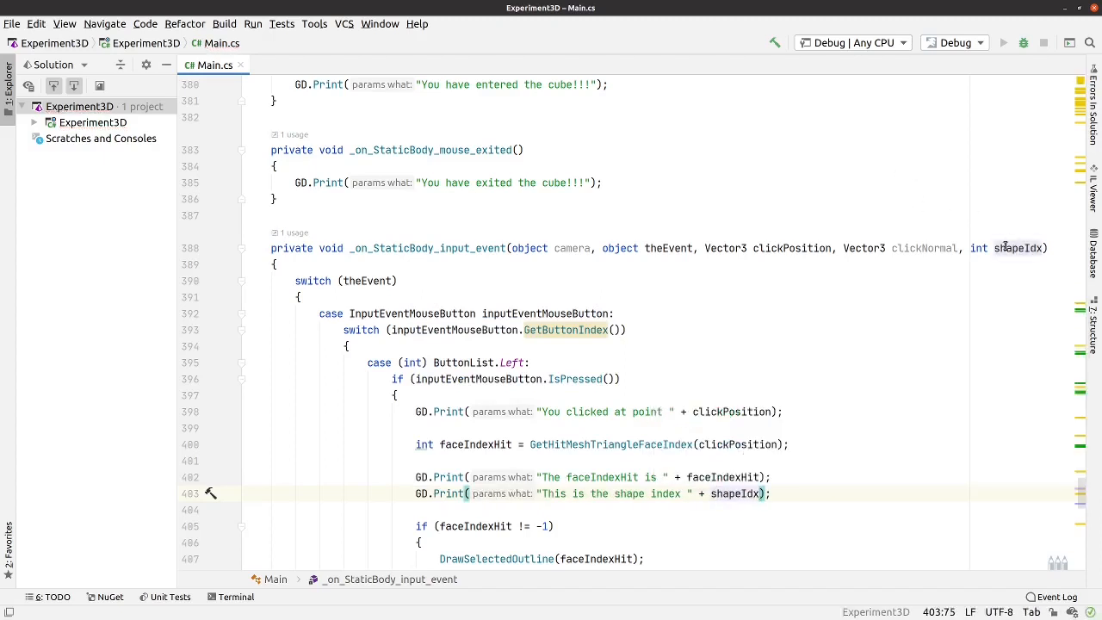
mouse_move(1019, 248)
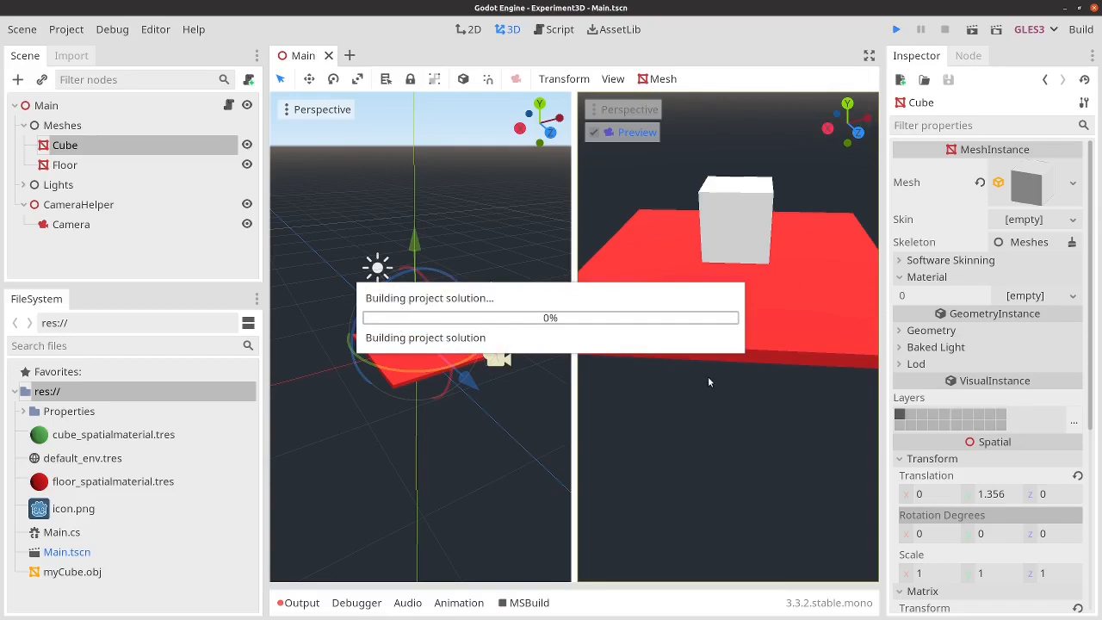
mouse_move(689, 410)
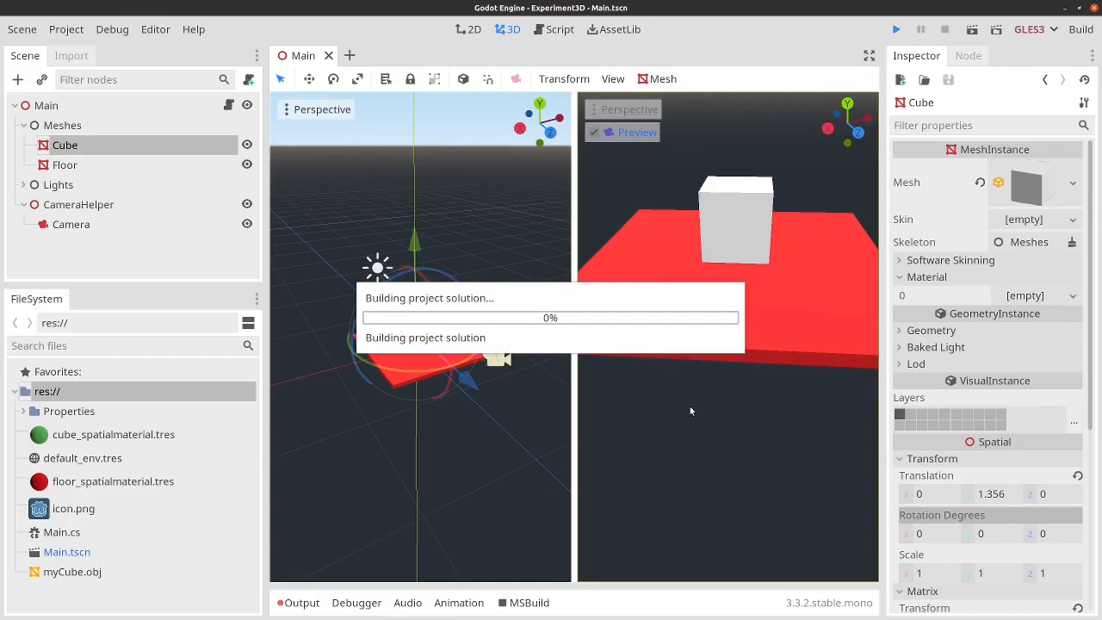
- Click two different cube faces in the running game and read shape index 0 in Output
left_click(895, 28)
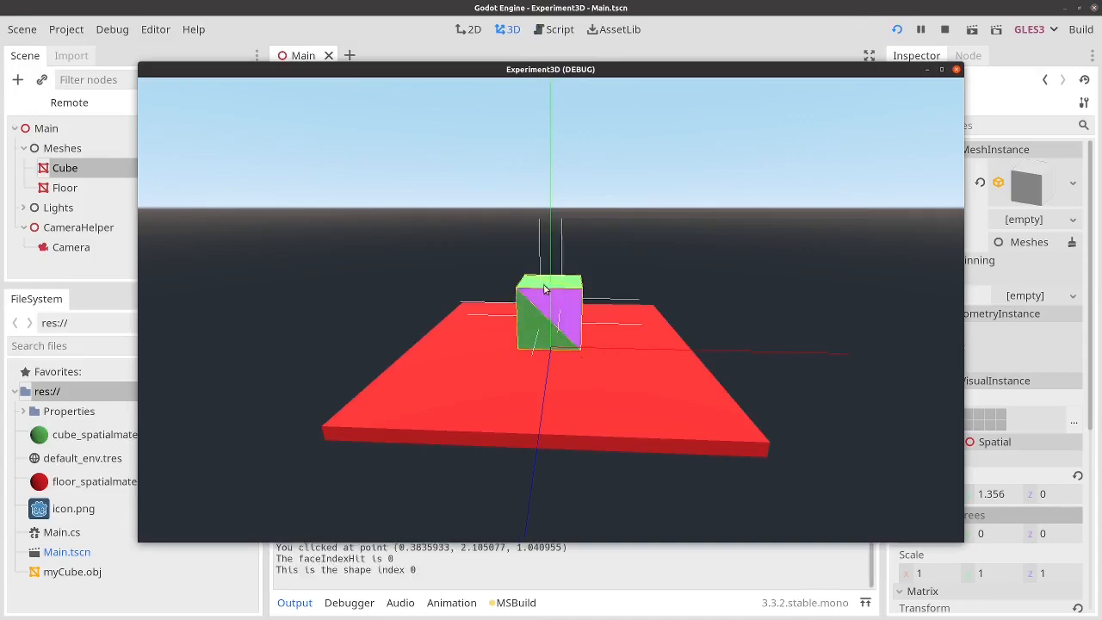
left_click(551, 284)
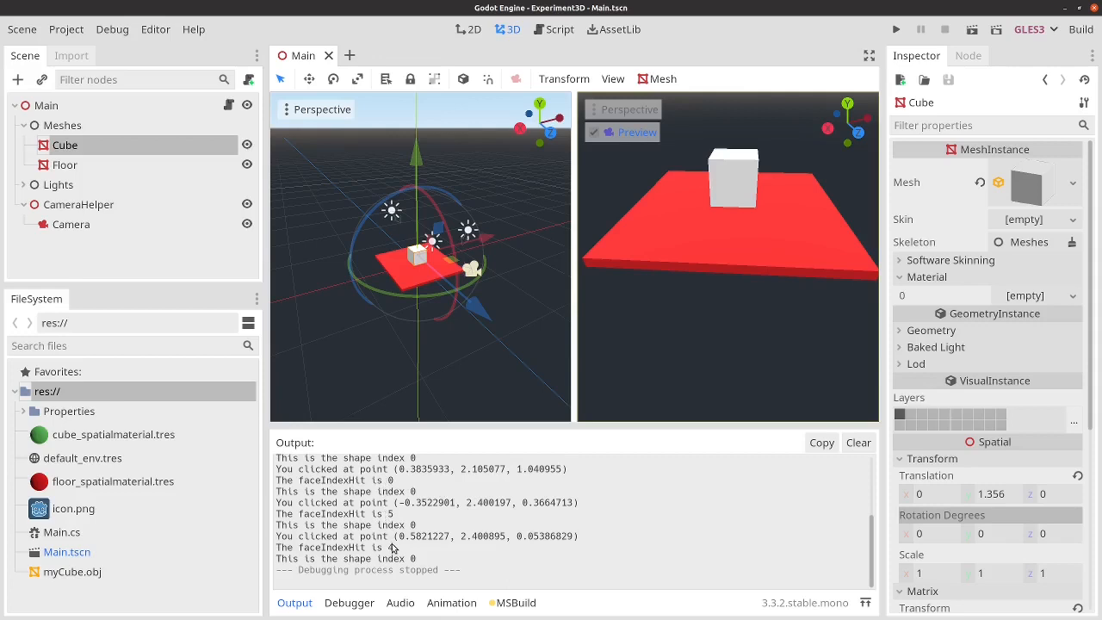
mouse_move(392, 551)
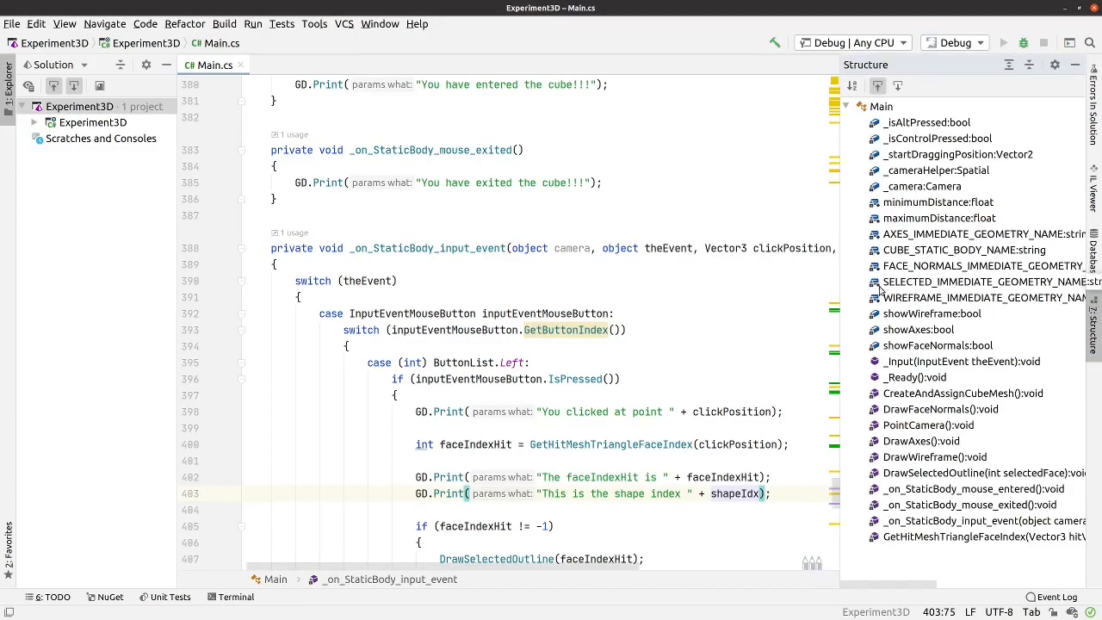
- Jump to CreateAndAssignCubeMesh and comment out cubeMeshInstance.CreateConvexCollision()
left_click(961, 393)
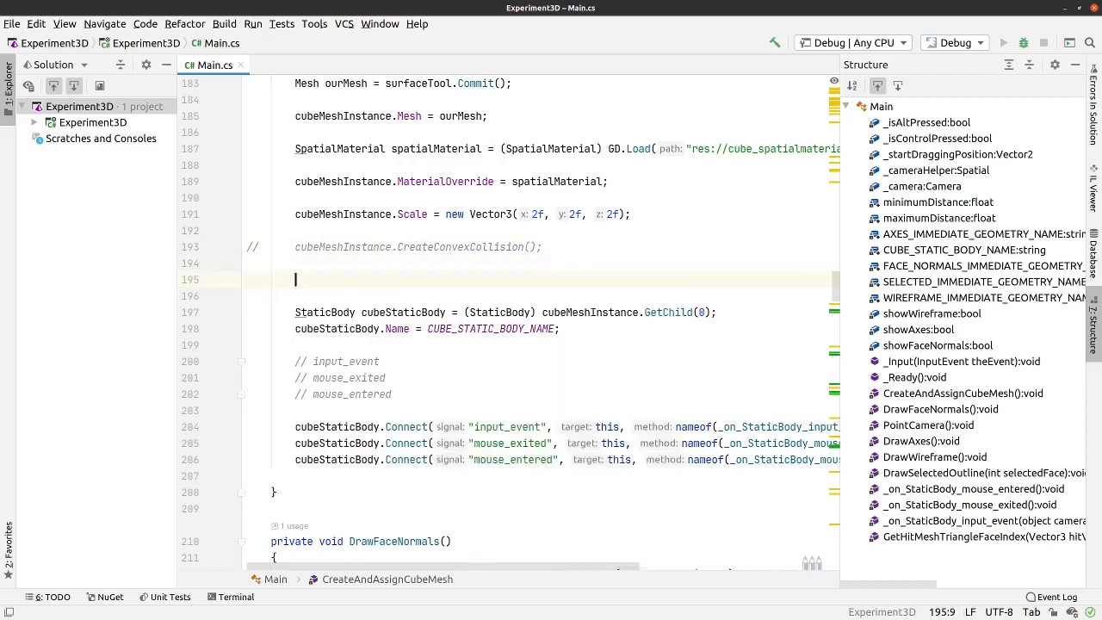
- Write cubeMeshInstance.CreateTrimeshCollision() on the blank line via autocomplete
type("cubeMeshInstance")
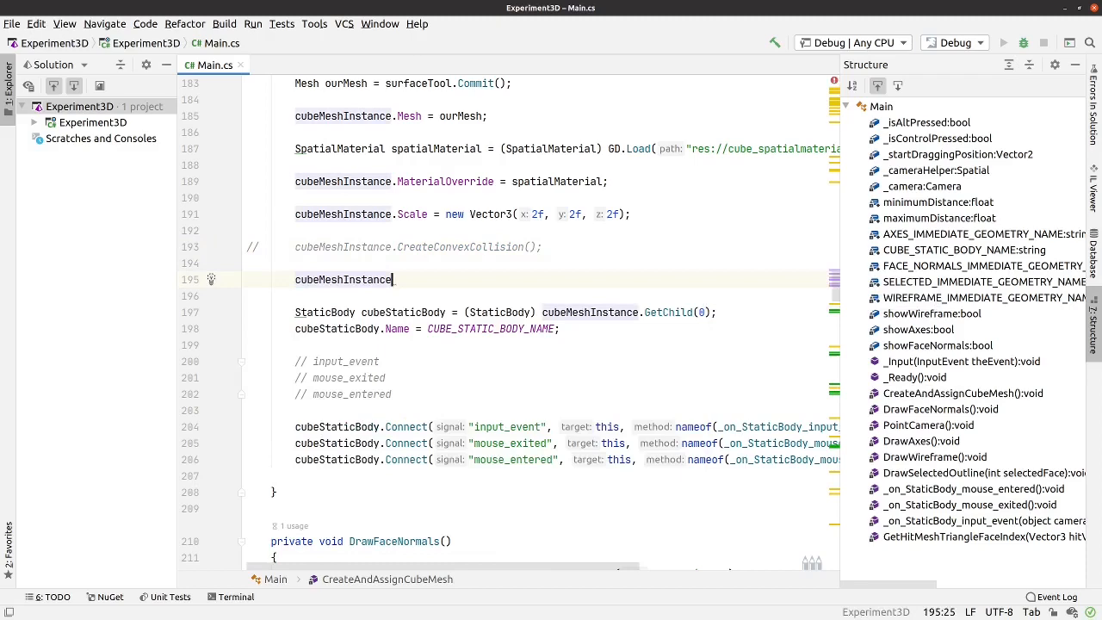
type(".C")
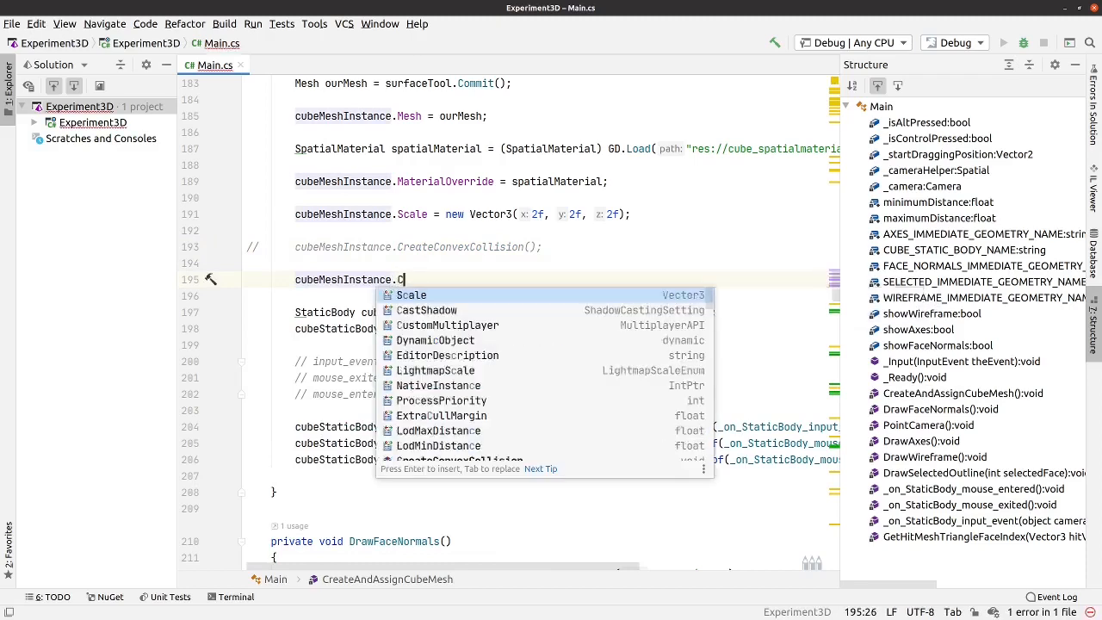
type("r")
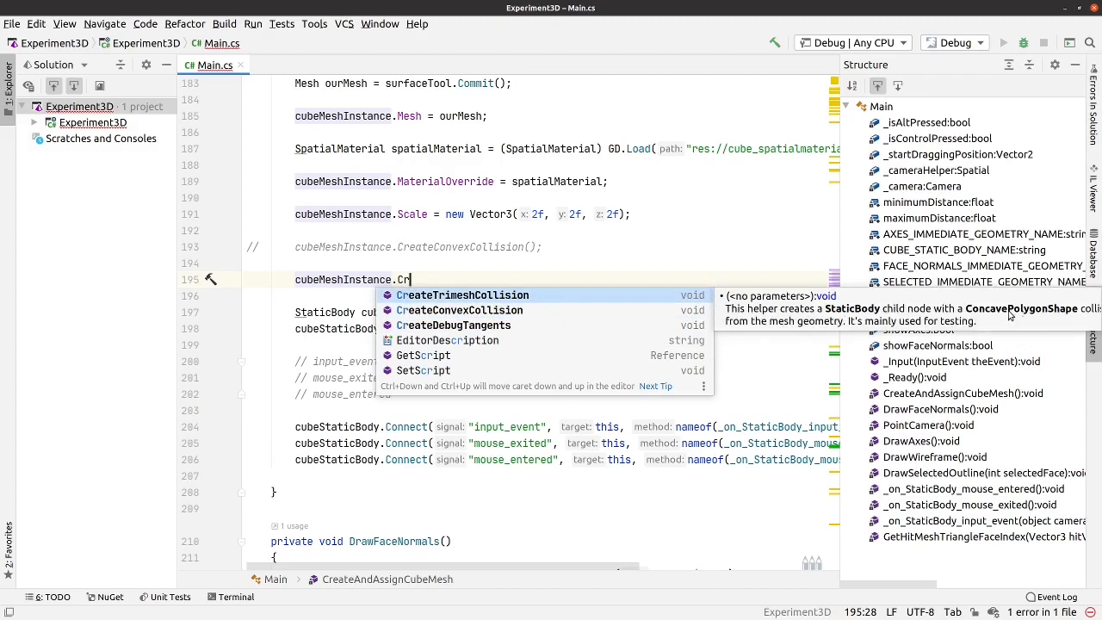
mouse_move(720, 365)
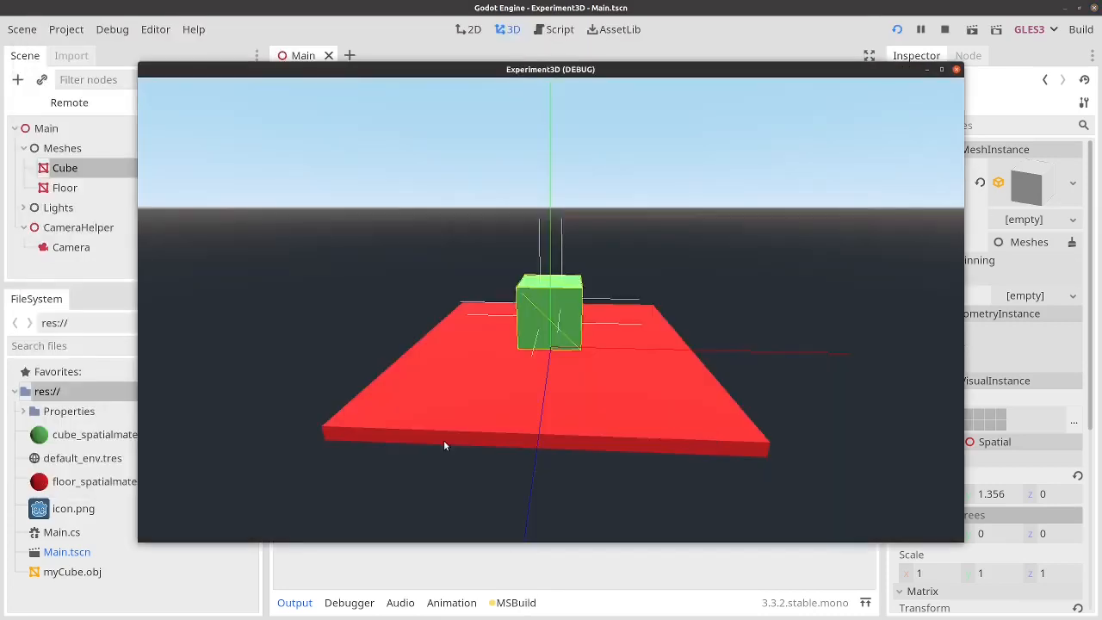
- Click the top, side and front faces, seeing shape indices 4, 1 and 5, then switch to Firefox
left_click(542, 284)
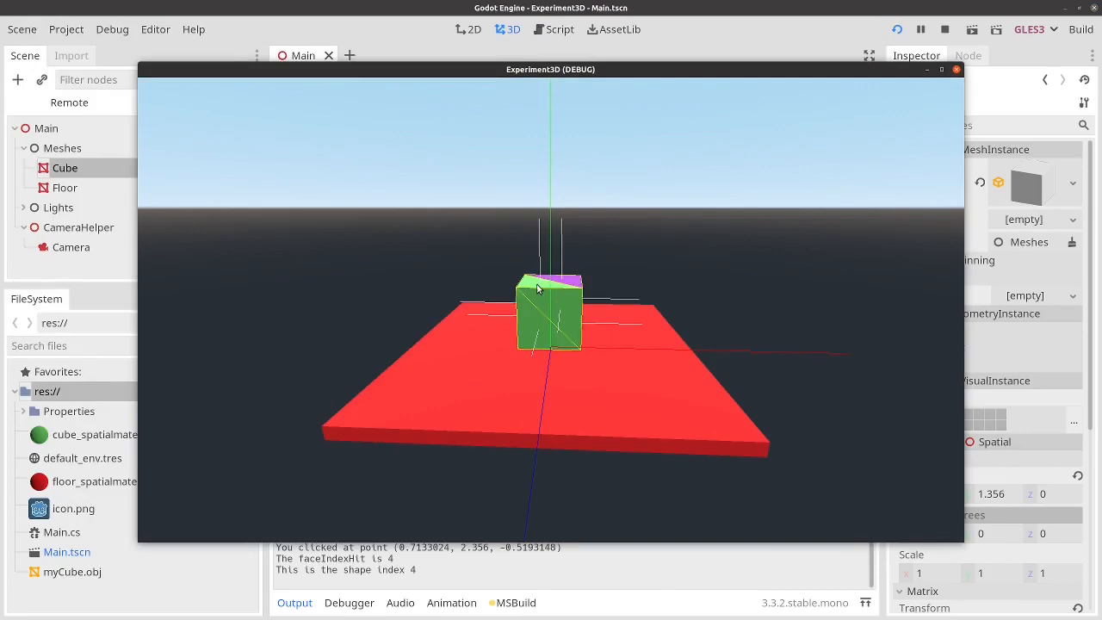
left_click(537, 336)
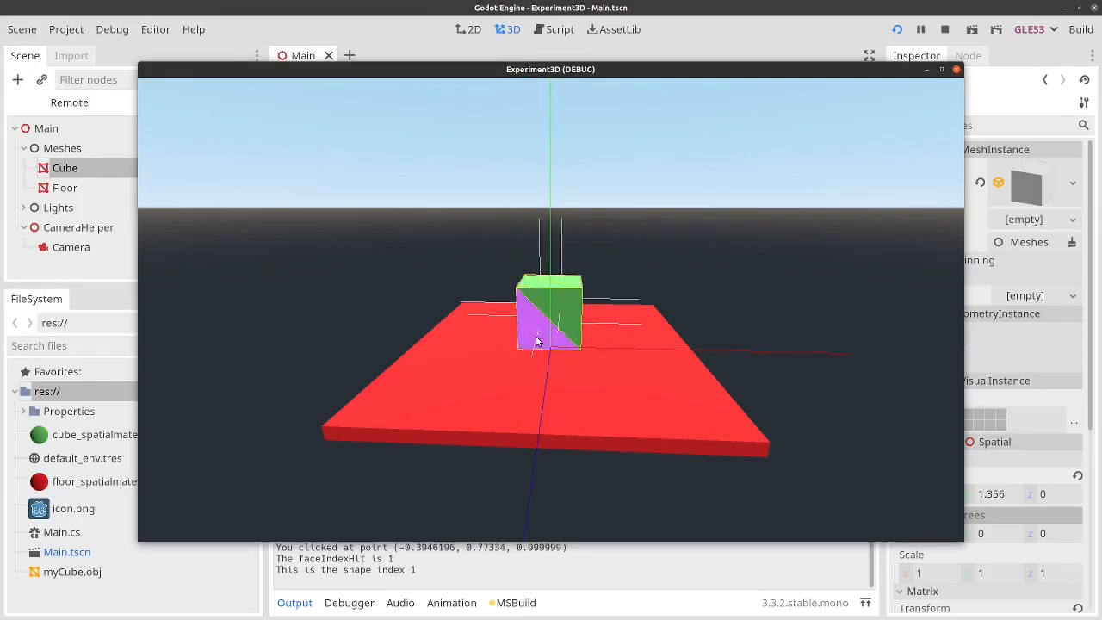
left_click(943, 27)
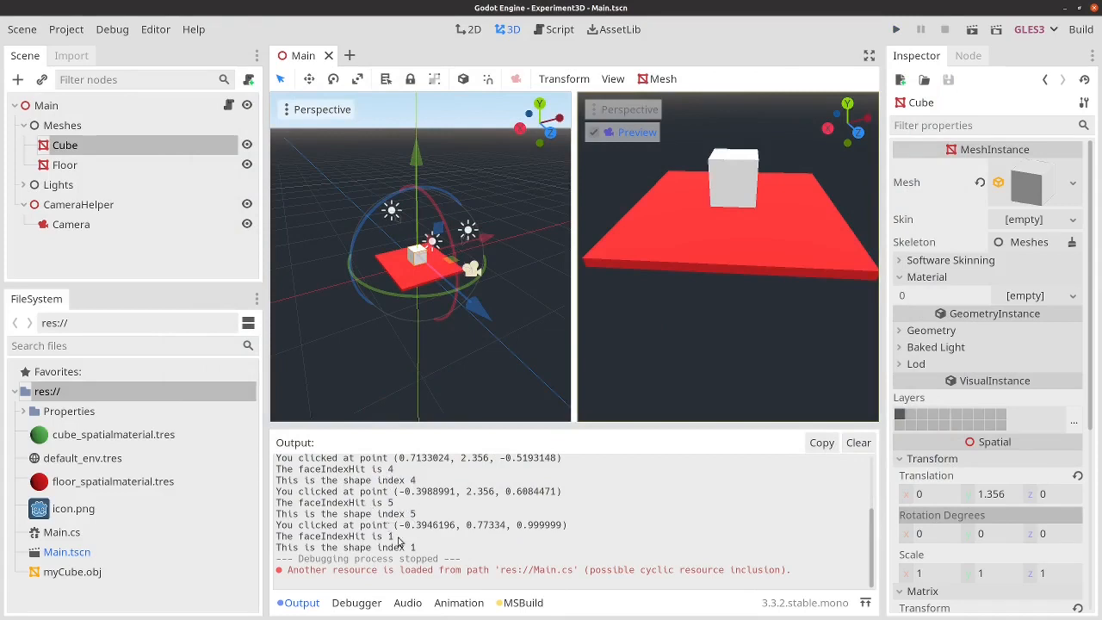
mouse_move(432, 551)
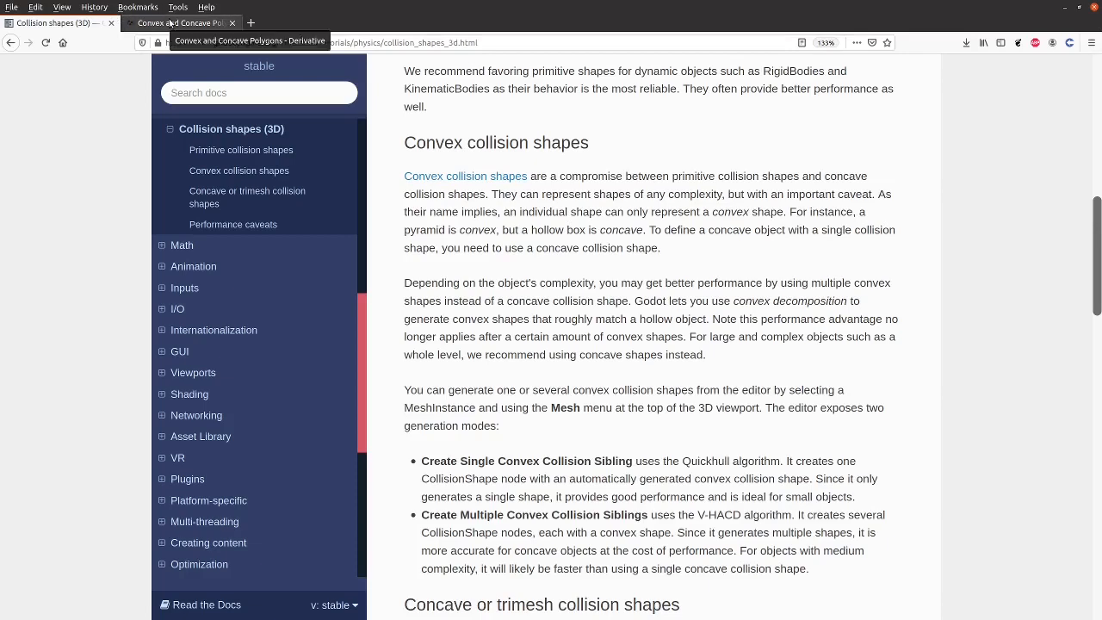
left_click(176, 22)
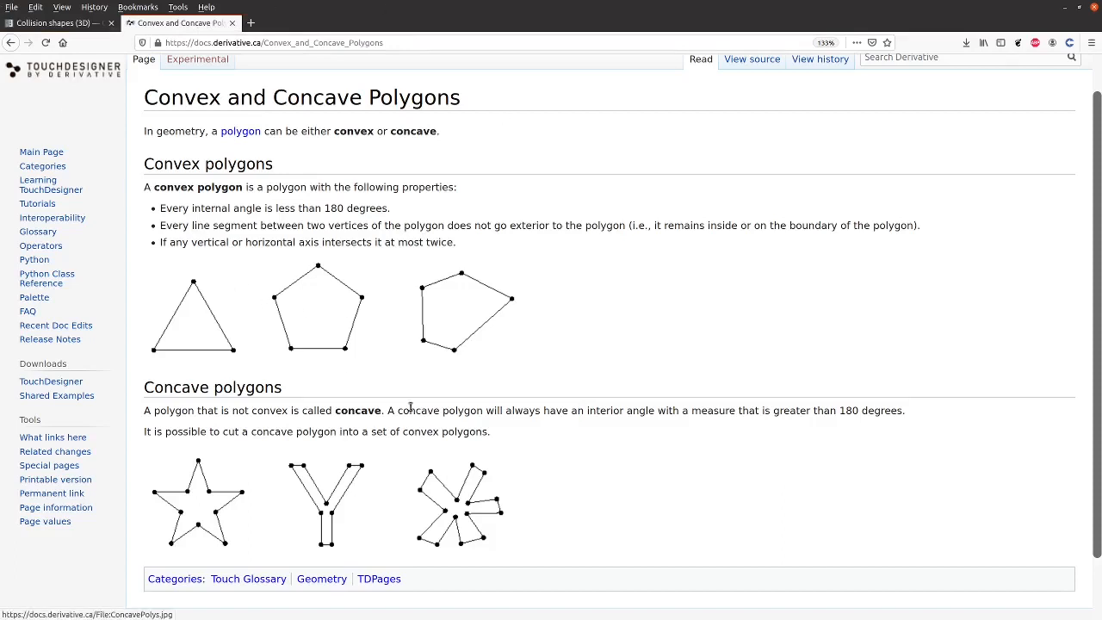
mouse_move(422, 275)
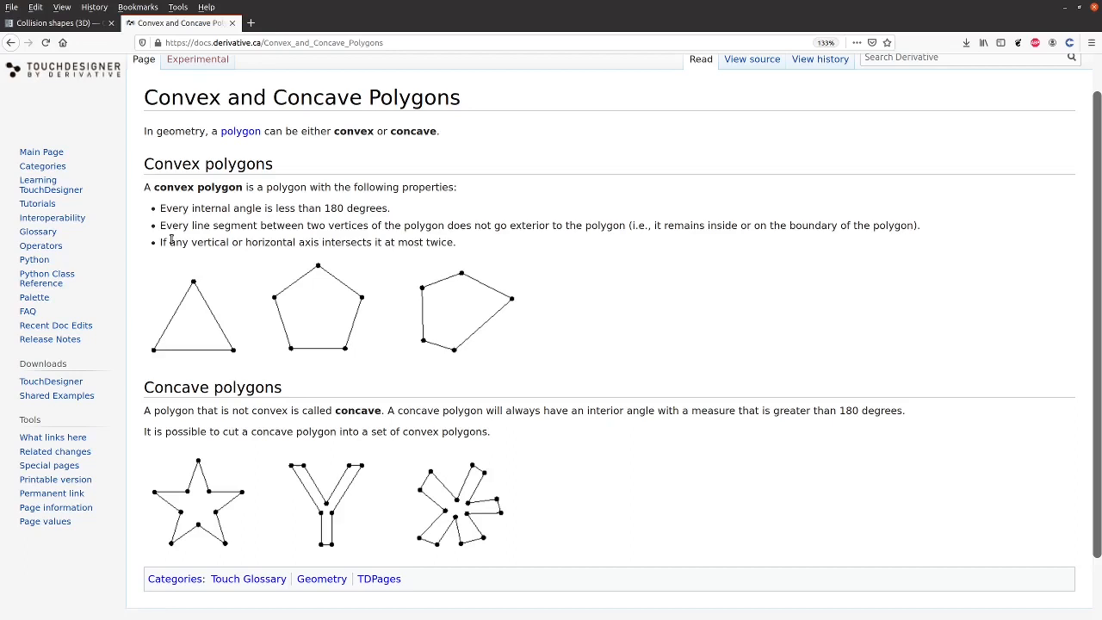
mouse_move(210, 213)
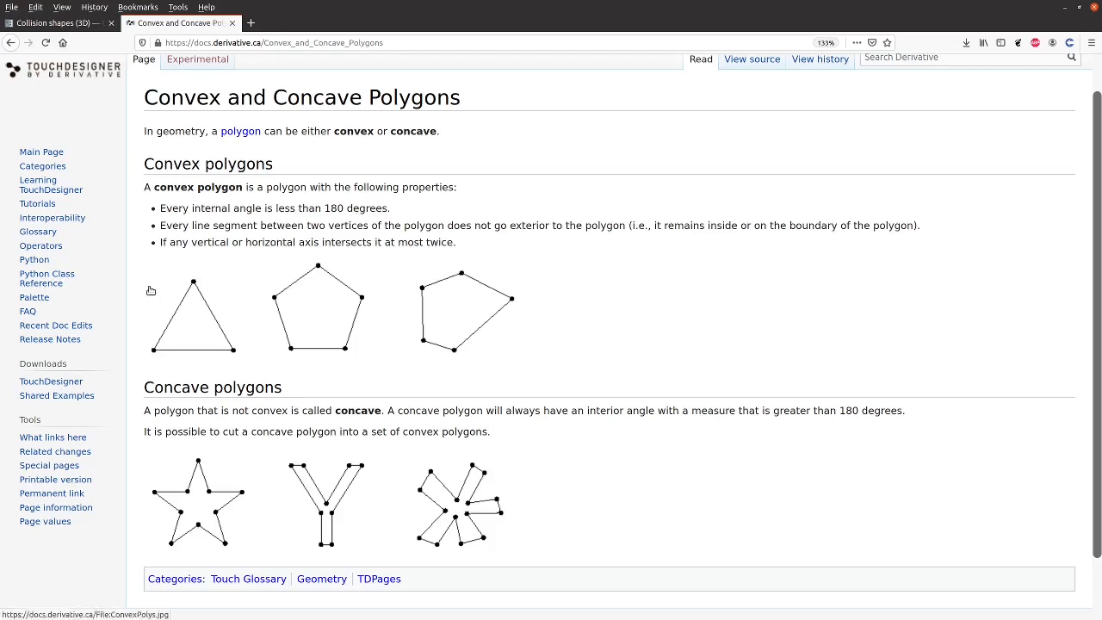
mouse_move(586, 300)
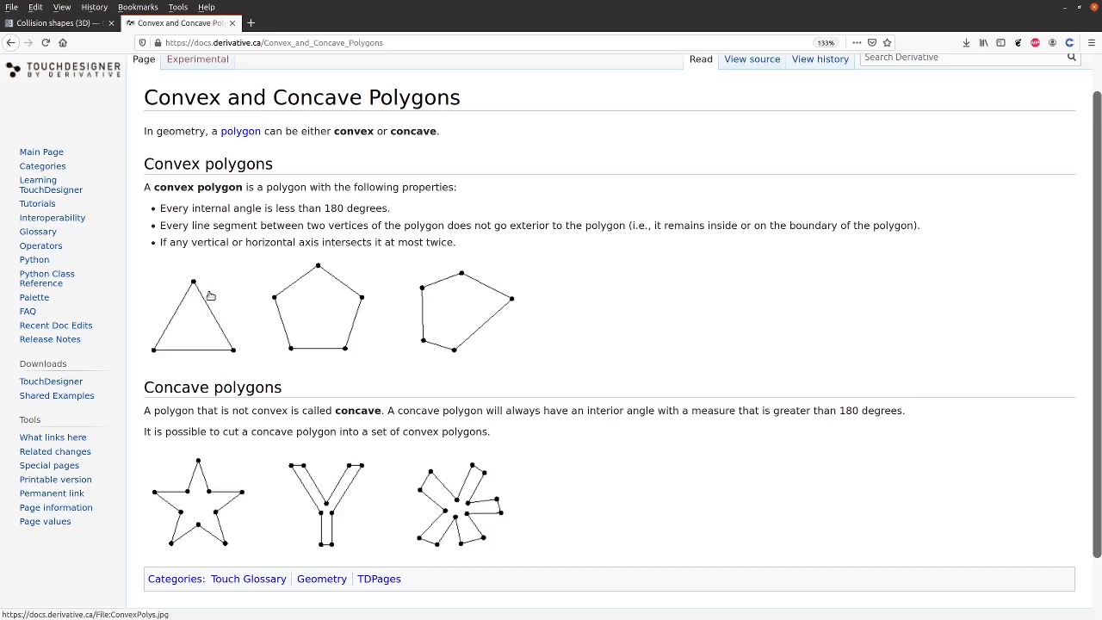
mouse_move(227, 308)
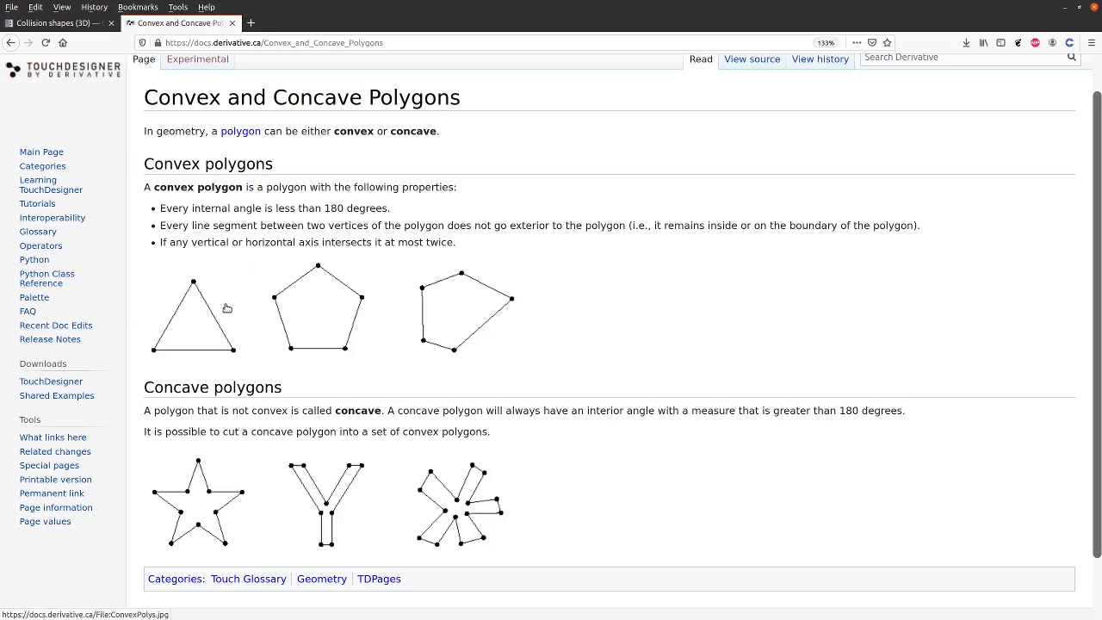
mouse_move(186, 286)
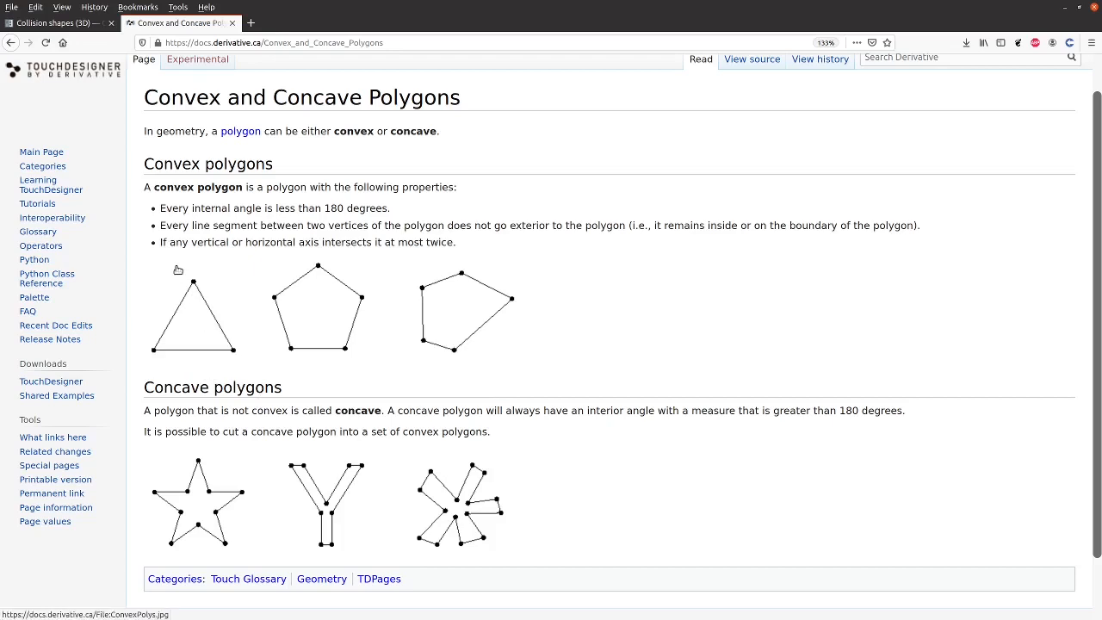
mouse_move(248, 369)
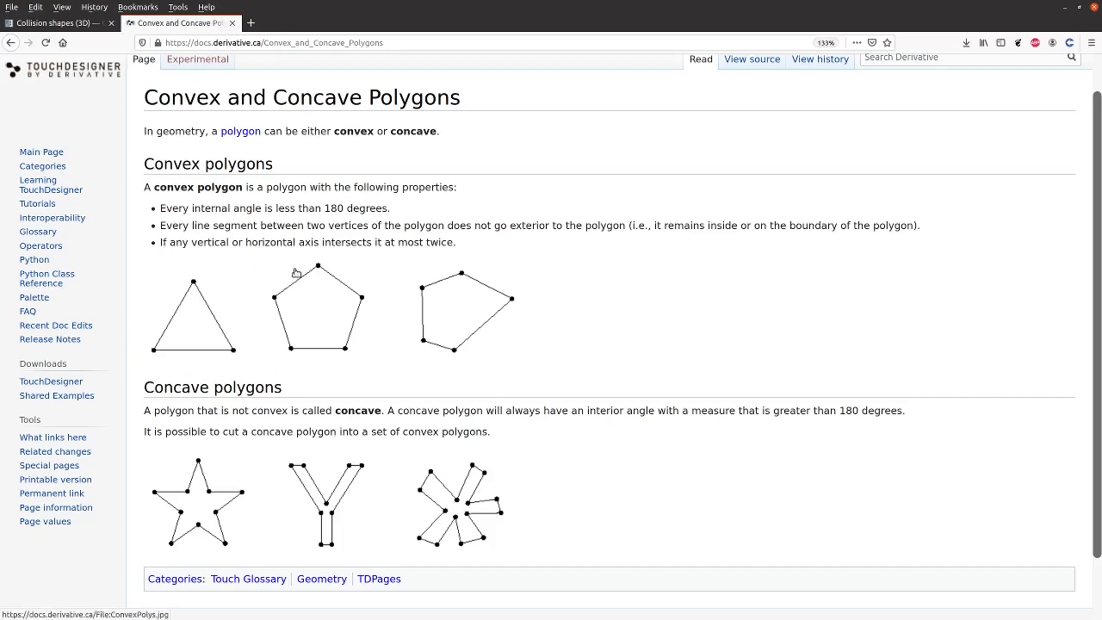
mouse_move(255, 430)
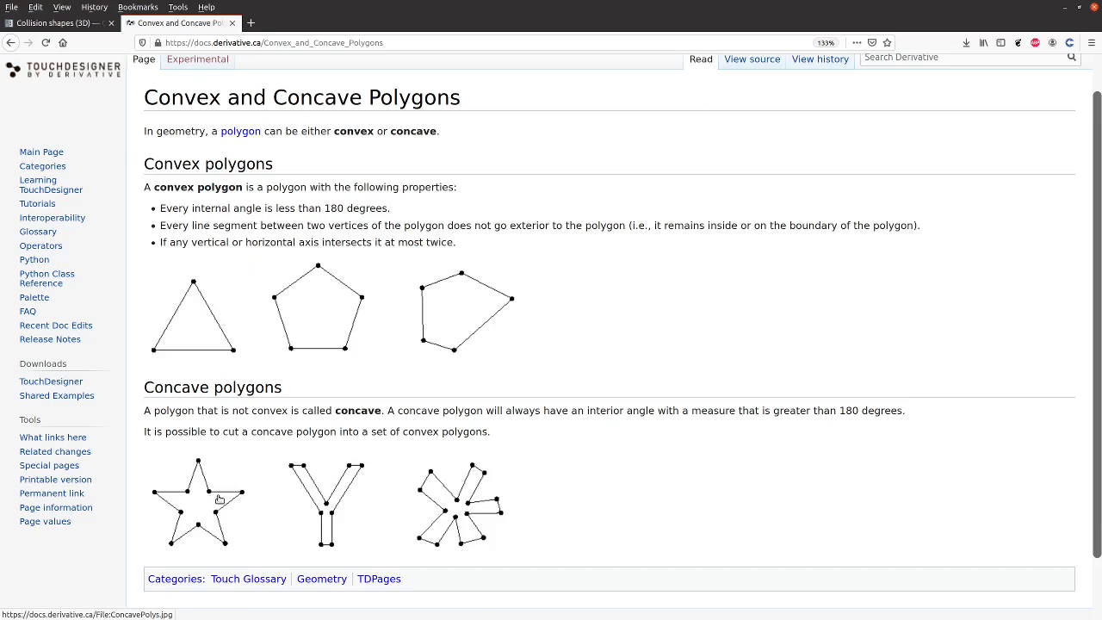
mouse_move(193, 496)
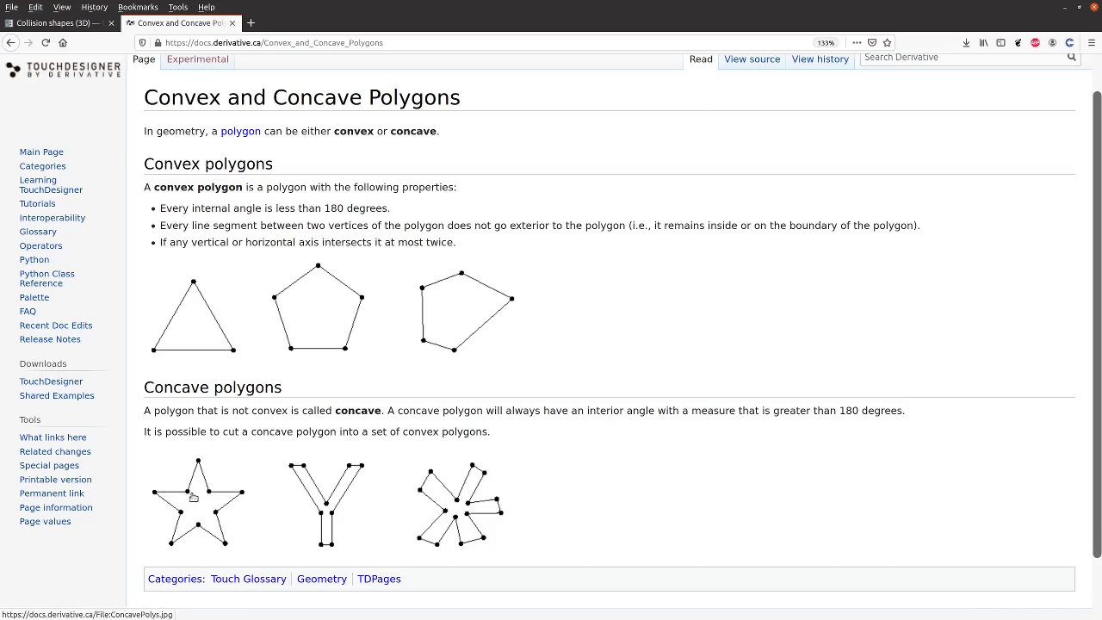
mouse_move(246, 472)
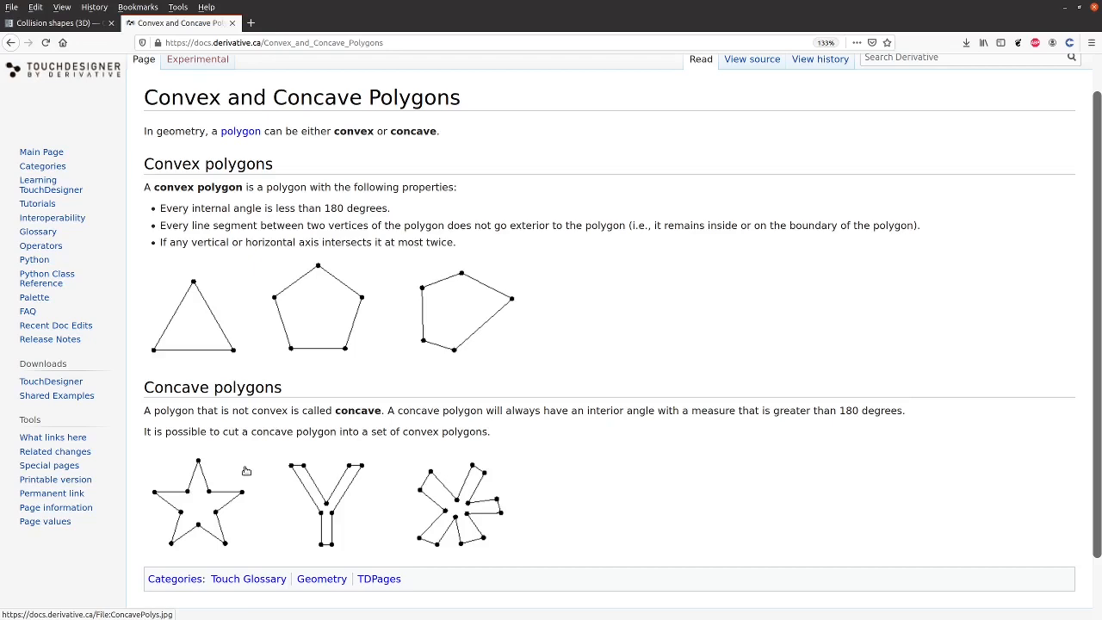
mouse_move(455, 284)
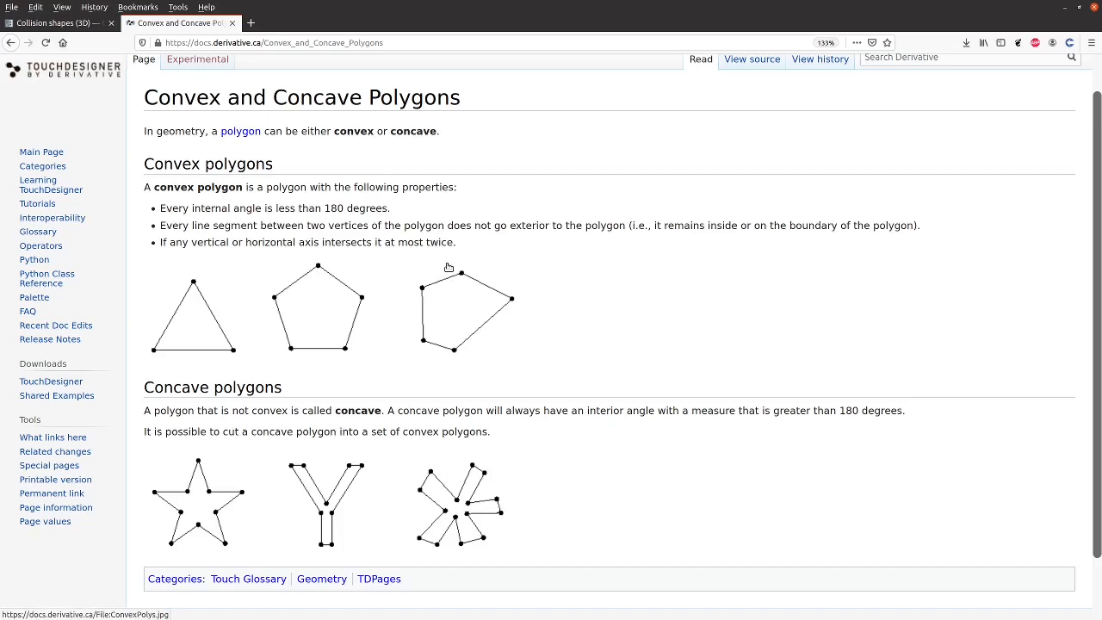
mouse_move(427, 284)
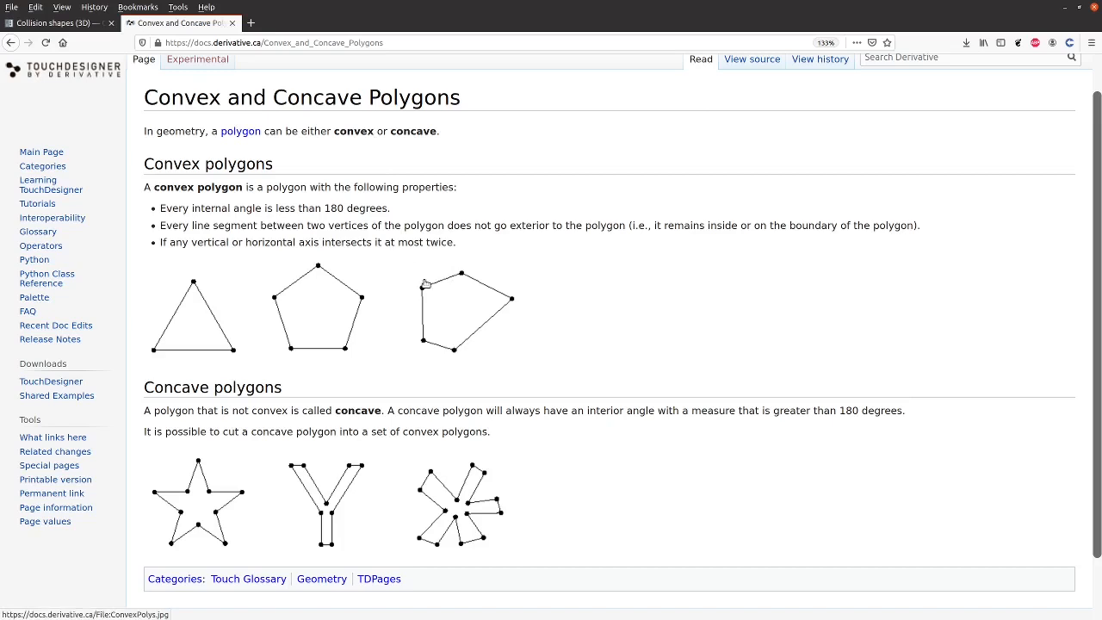
mouse_move(410, 262)
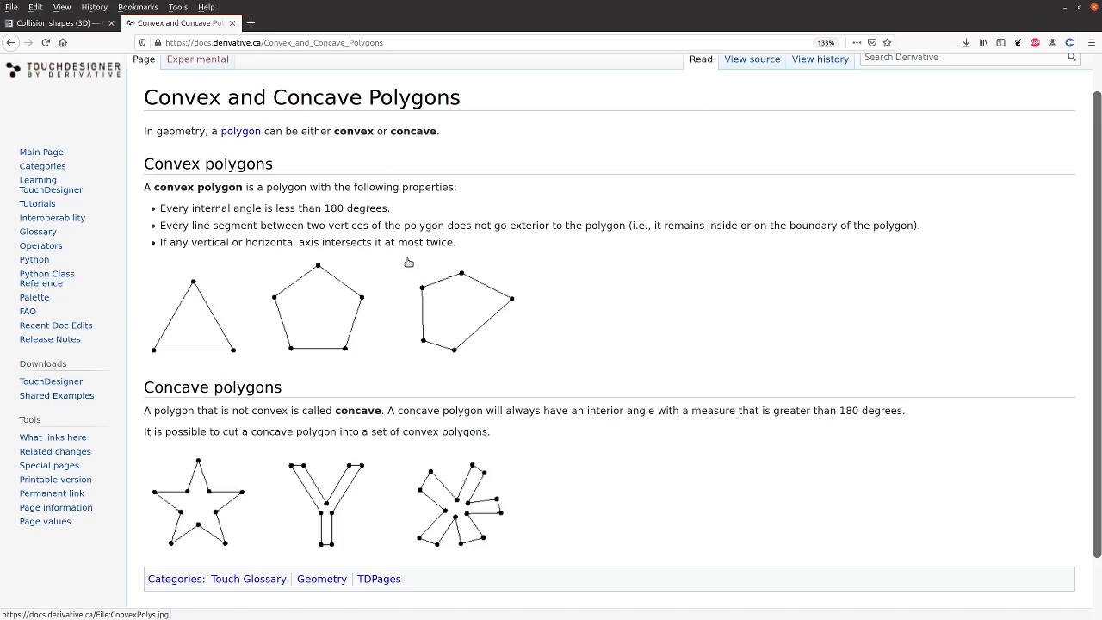
mouse_move(513, 265)
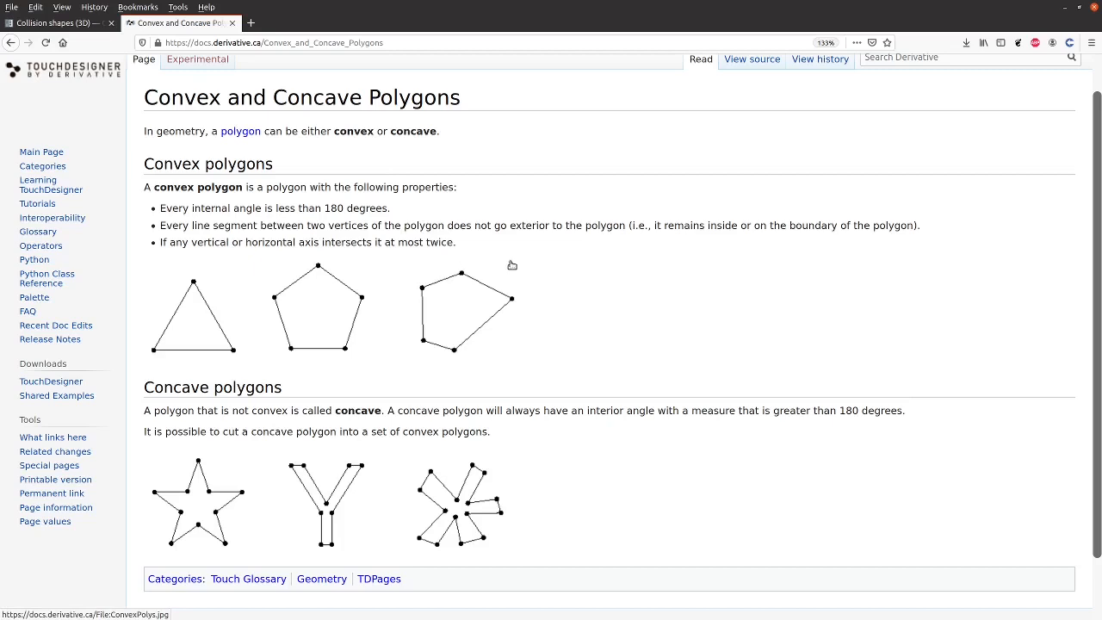
mouse_move(523, 275)
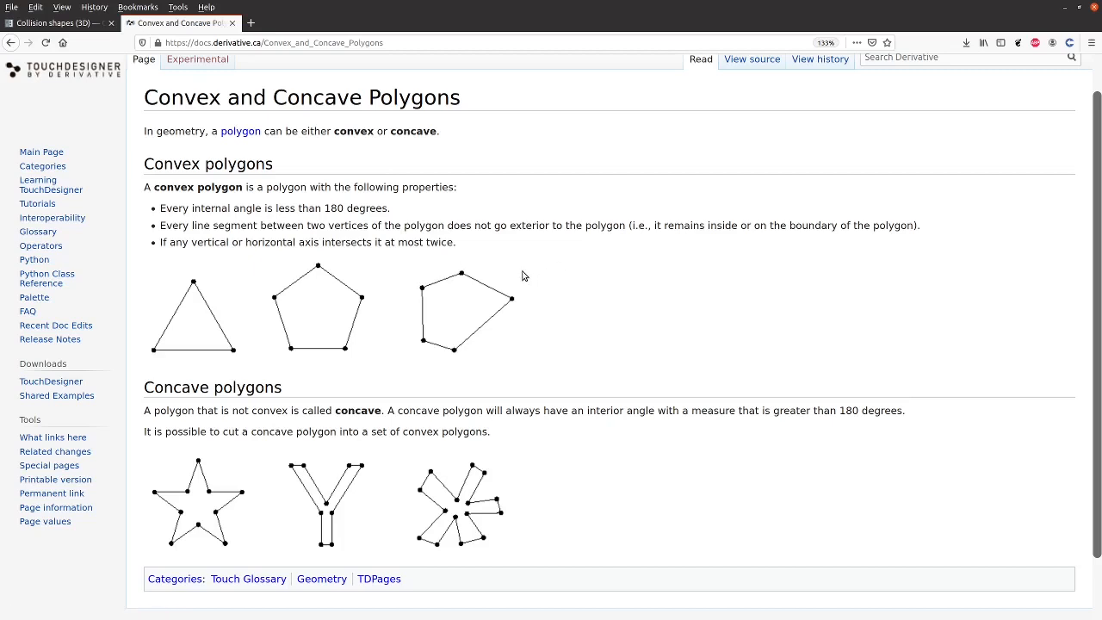
mouse_move(417, 265)
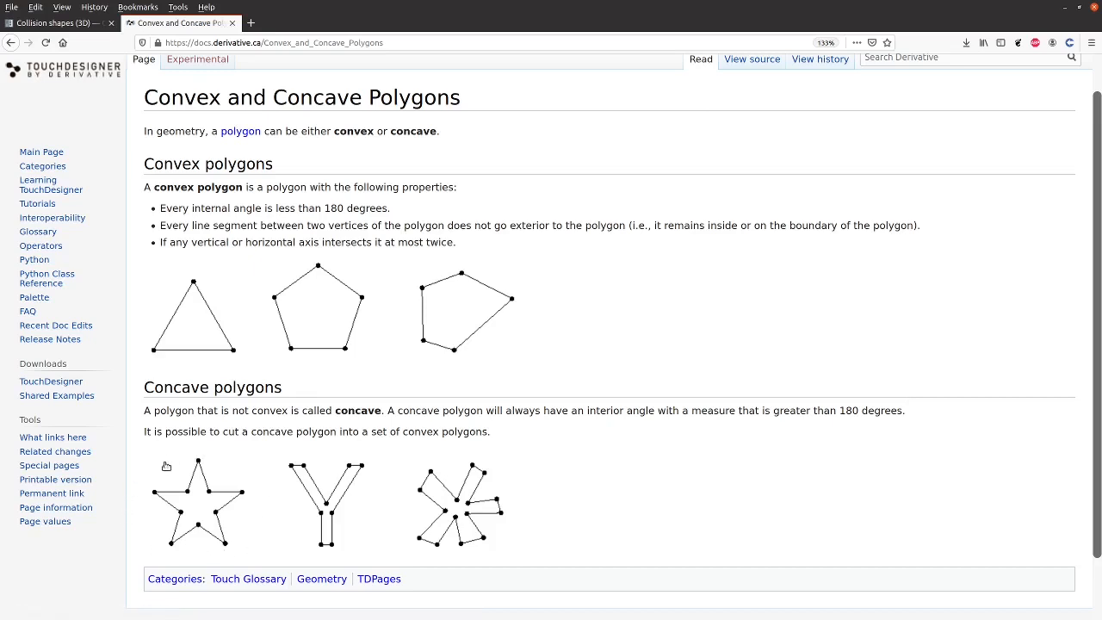
mouse_move(175, 455)
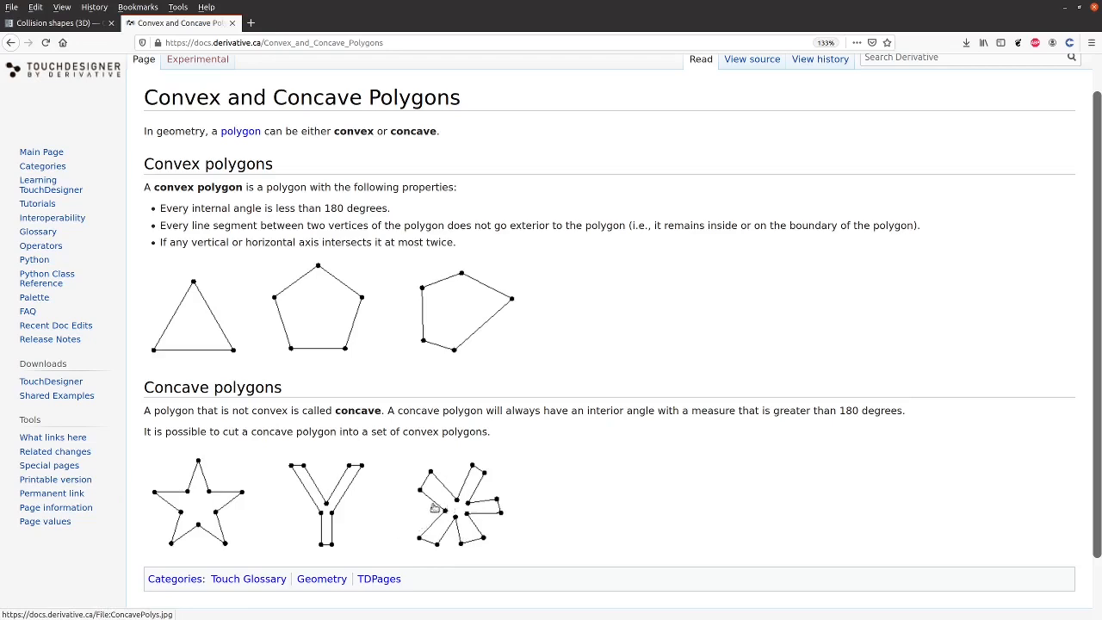
mouse_move(425, 508)
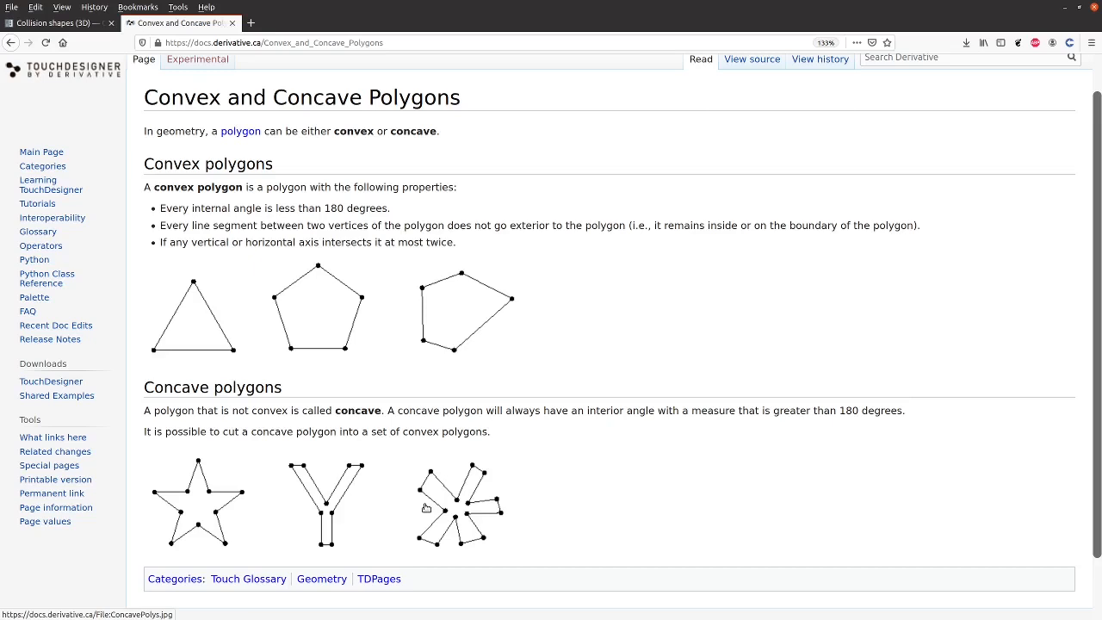
mouse_move(470, 508)
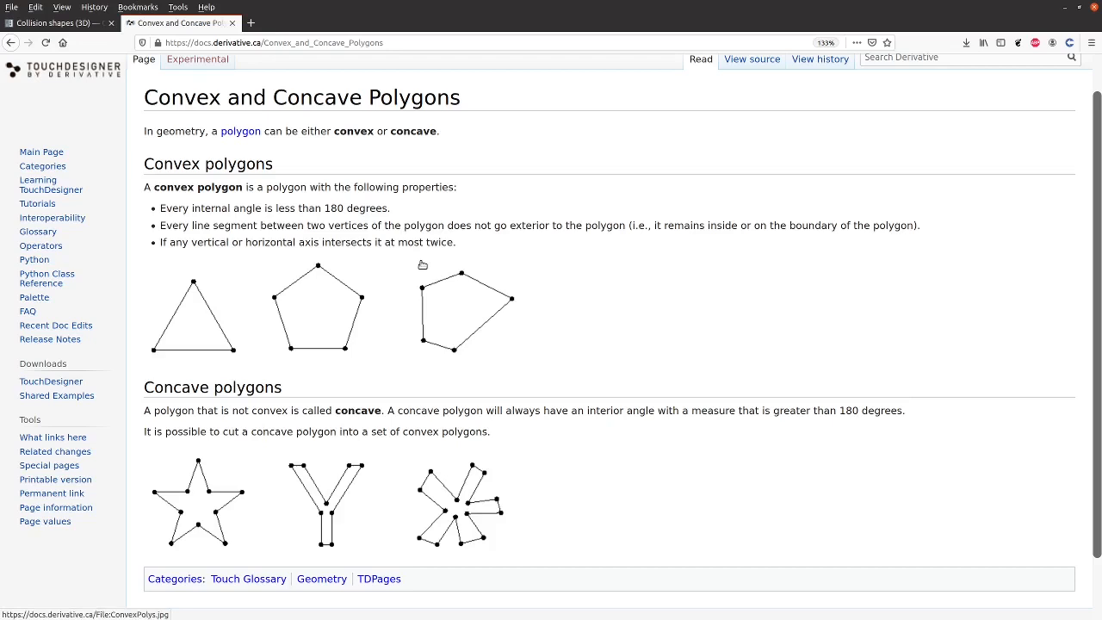
mouse_move(417, 257)
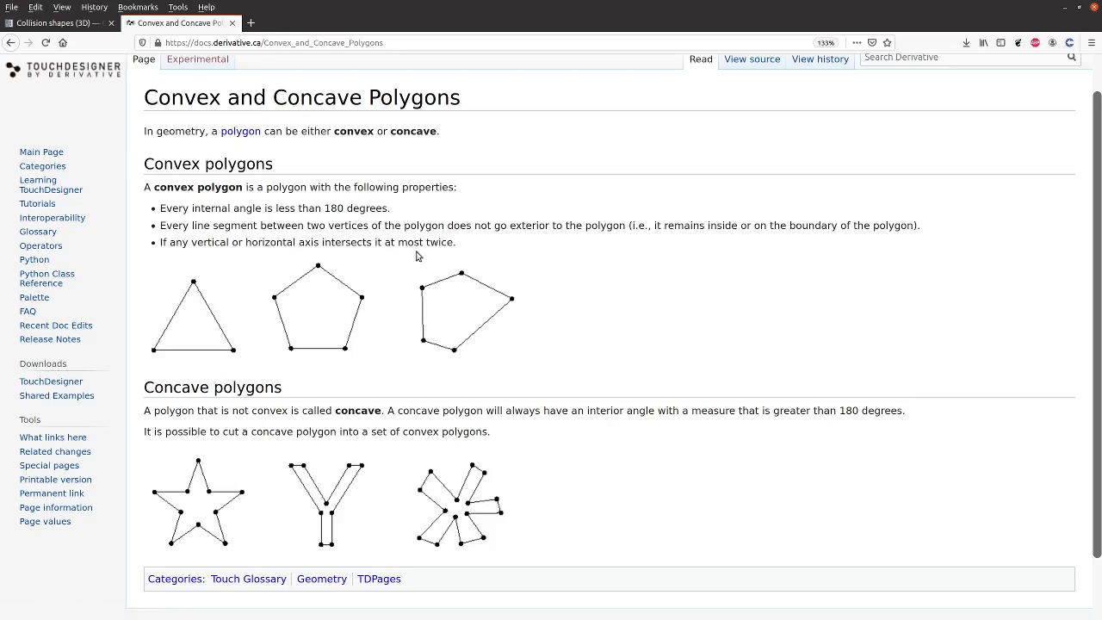
mouse_move(525, 298)
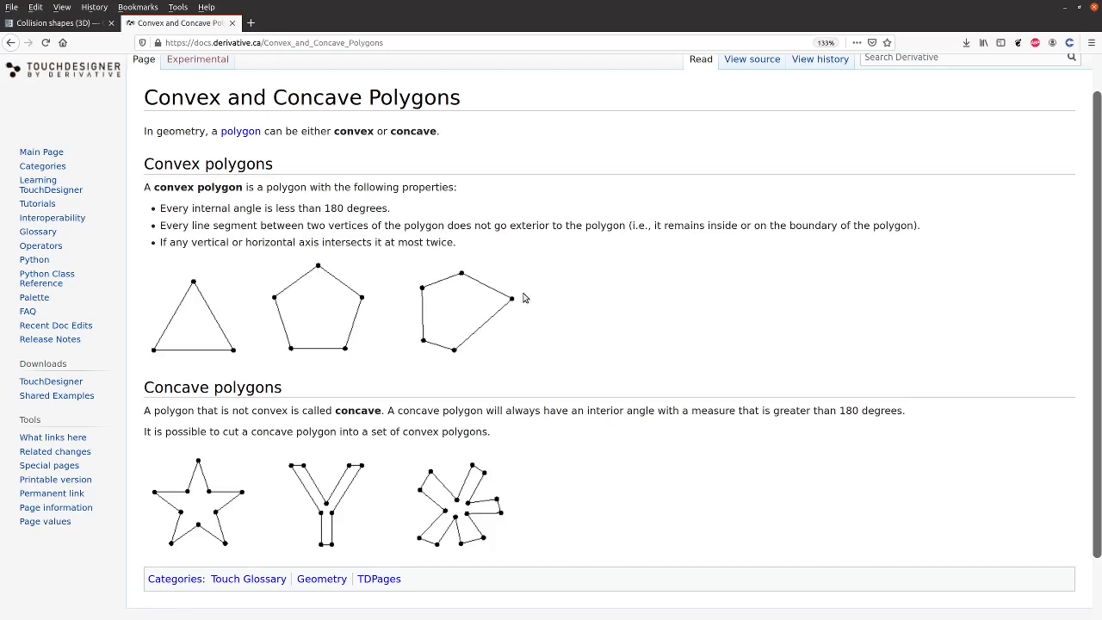
mouse_move(410, 269)
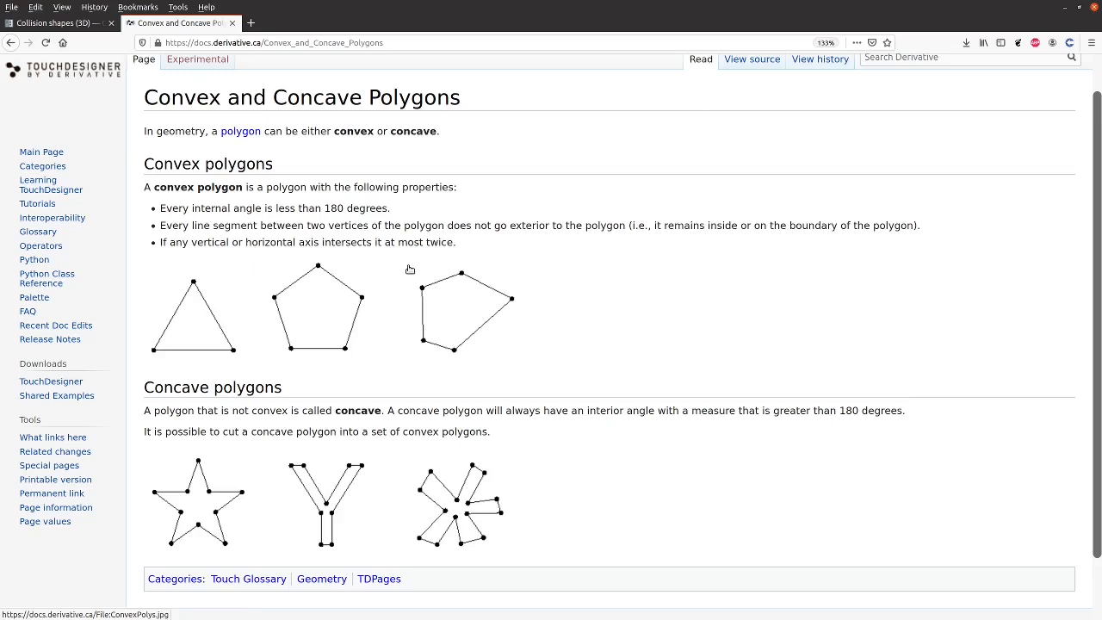
mouse_move(248, 403)
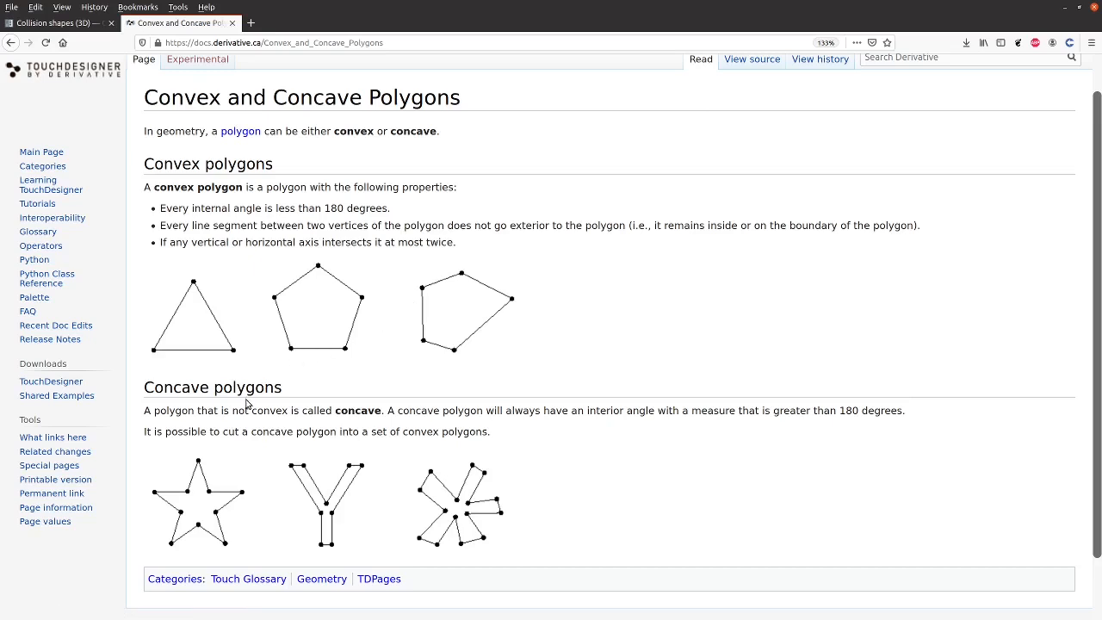
mouse_move(403, 462)
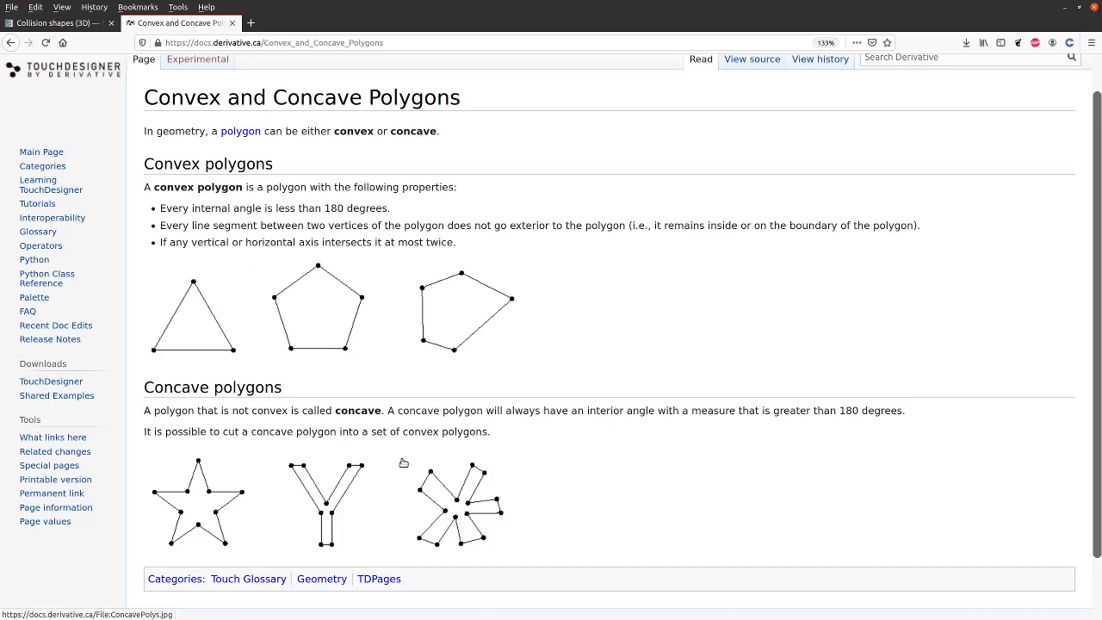
mouse_move(424, 463)
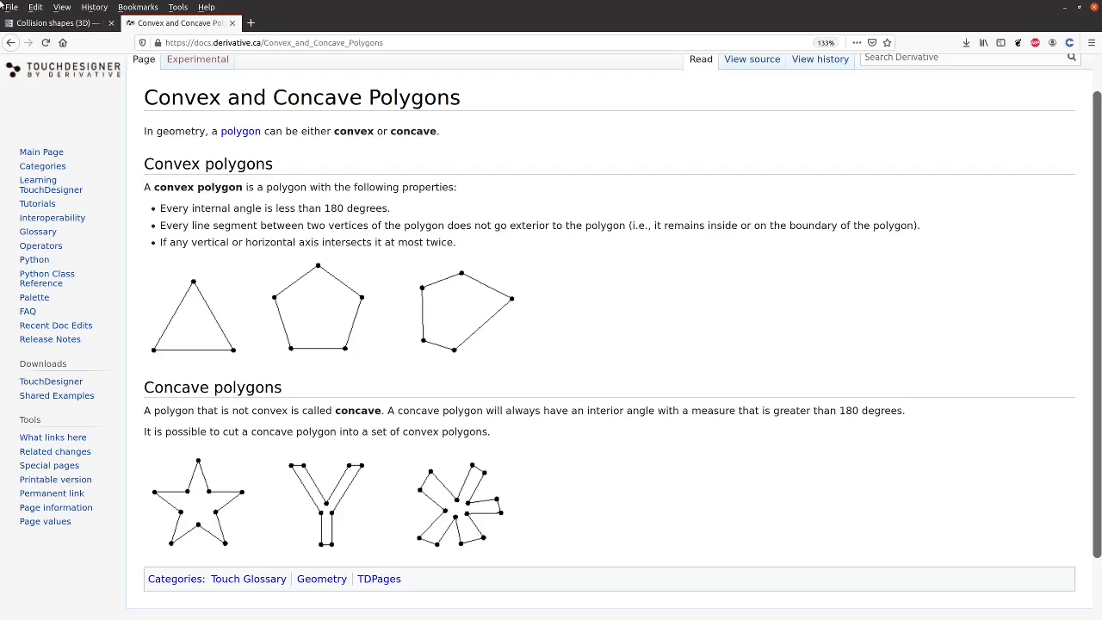
left_click(55, 23)
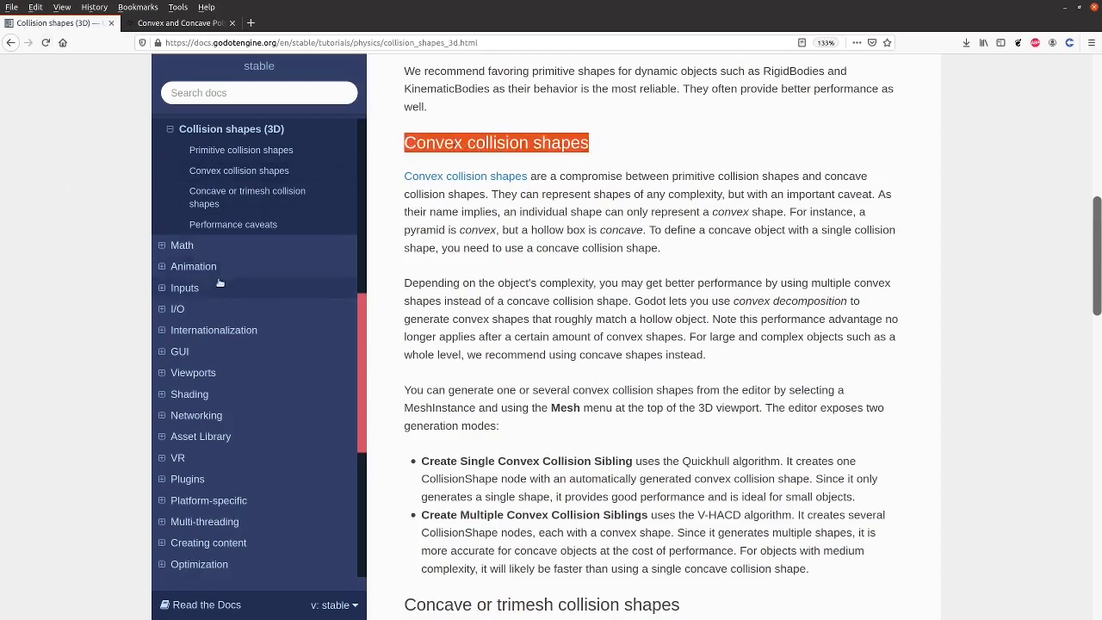
scroll("down", 3)
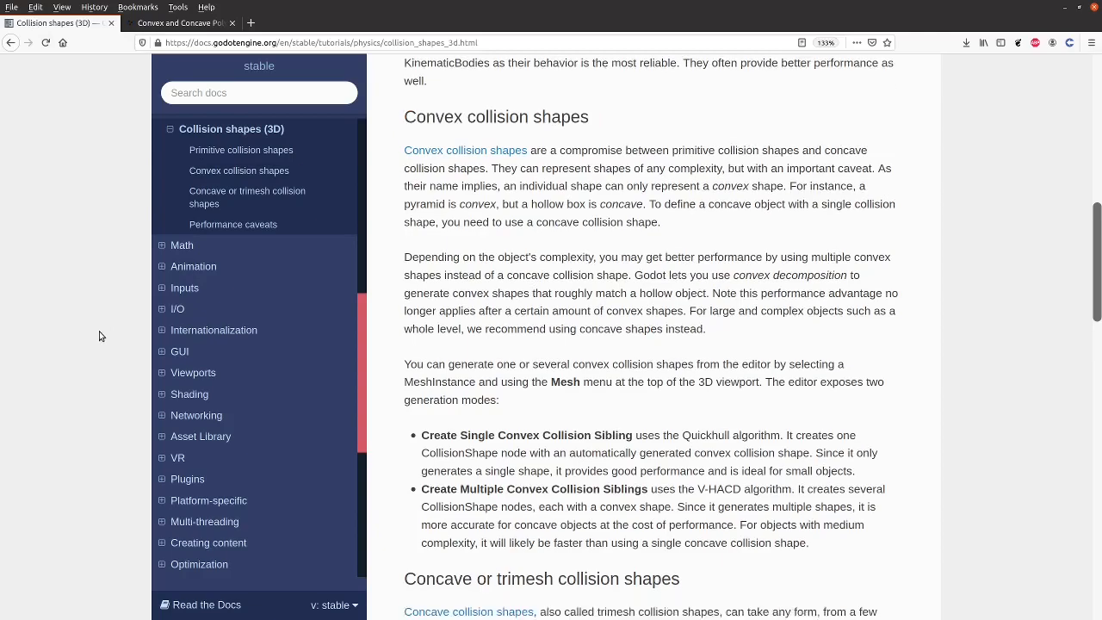
scroll("down", 3)
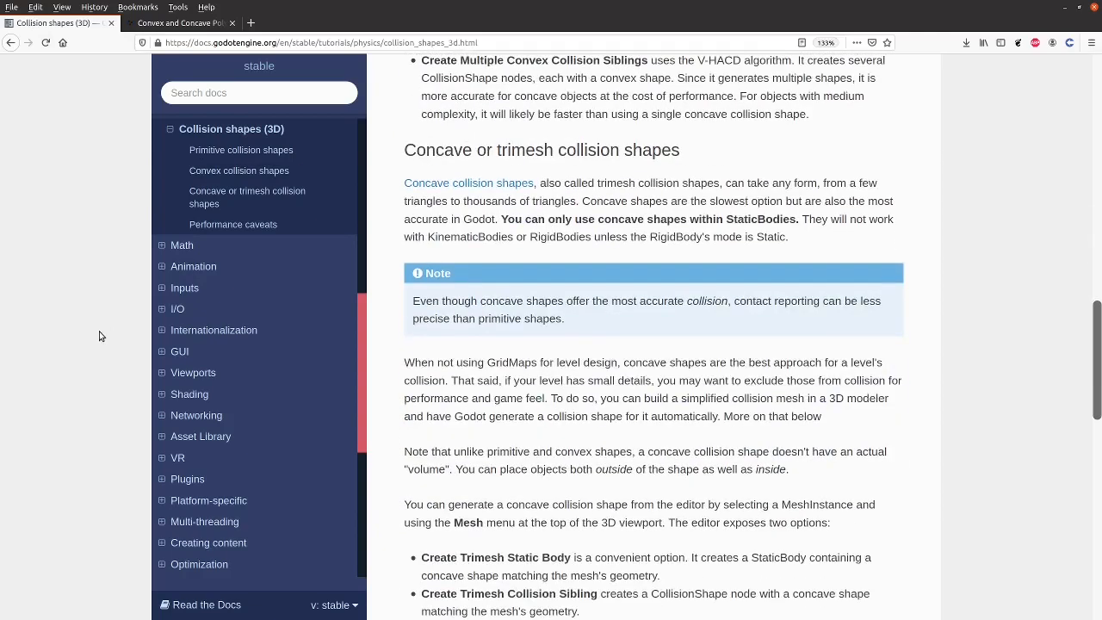
scroll("down", 3)
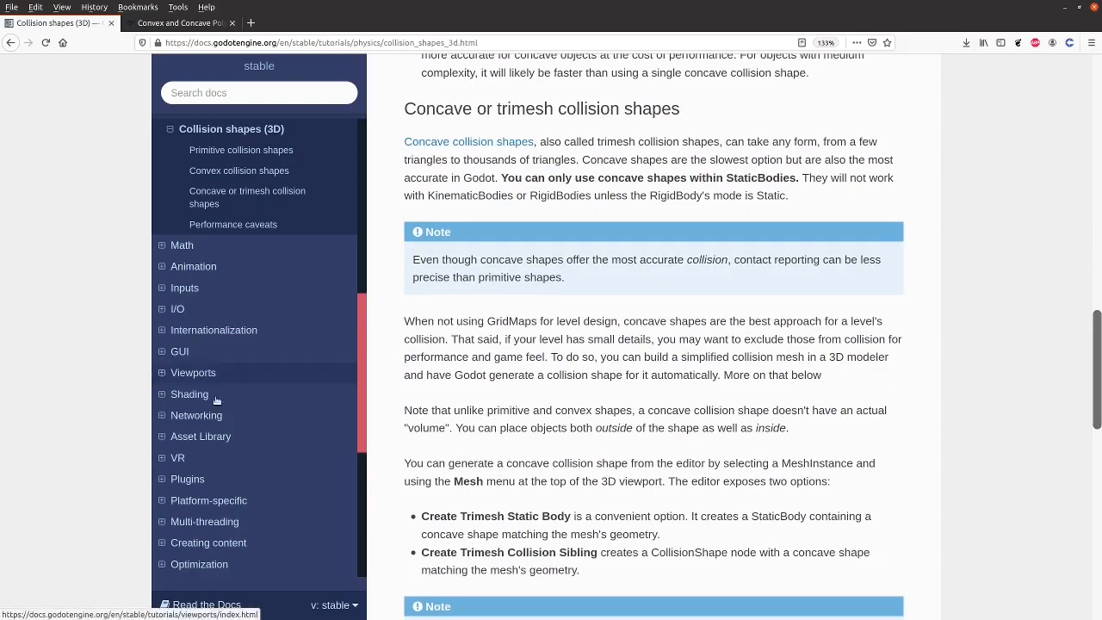
mouse_move(458, 208)
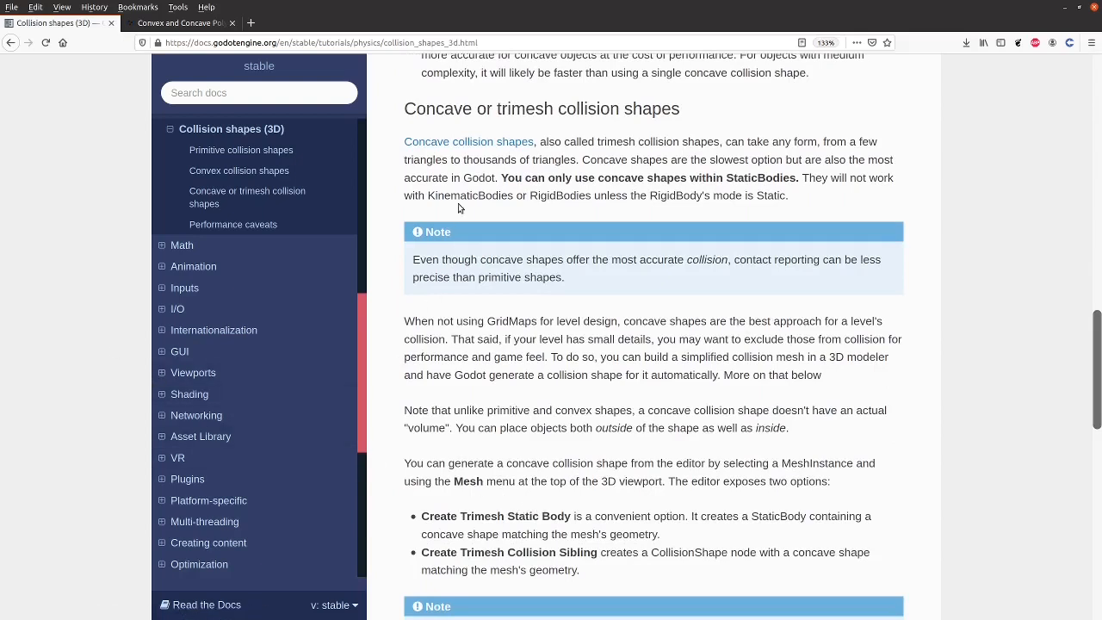
double_click(437, 109)
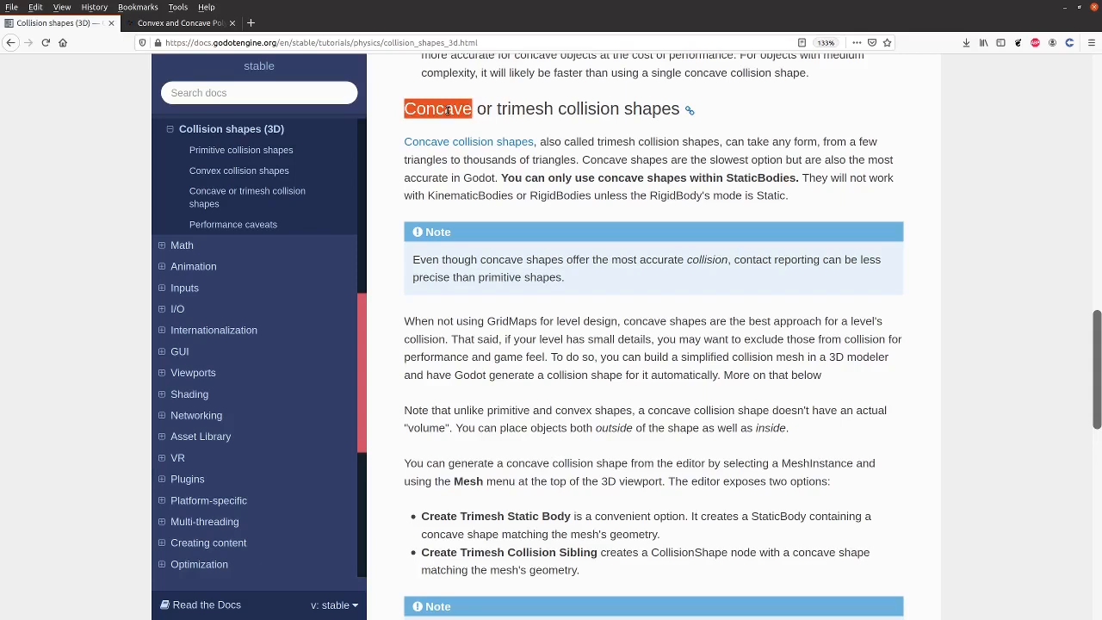
mouse_move(555, 110)
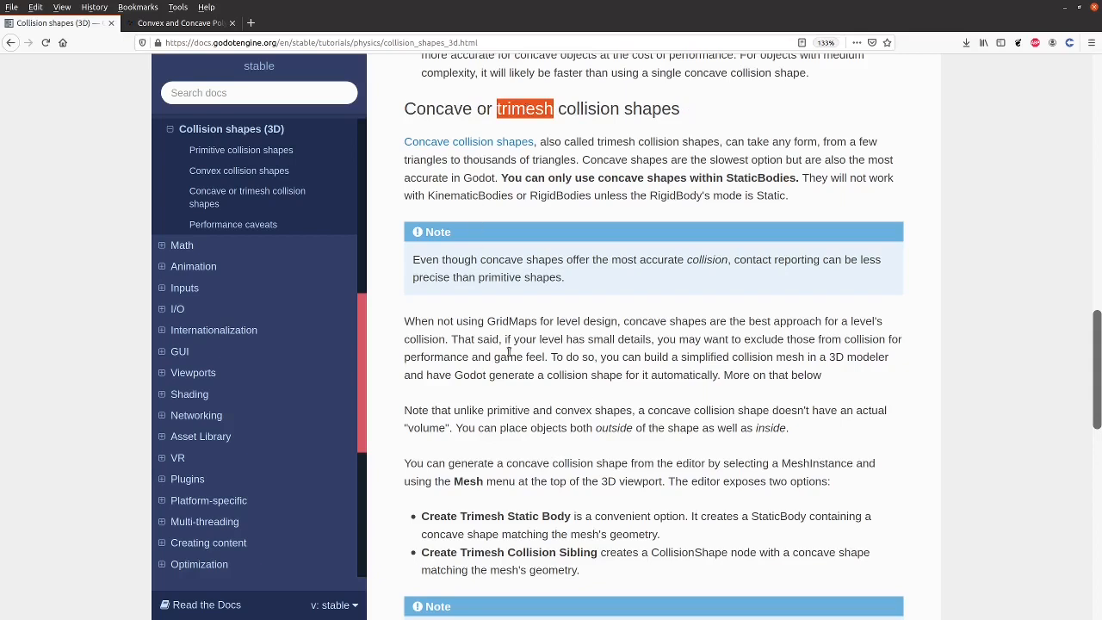
mouse_move(596, 355)
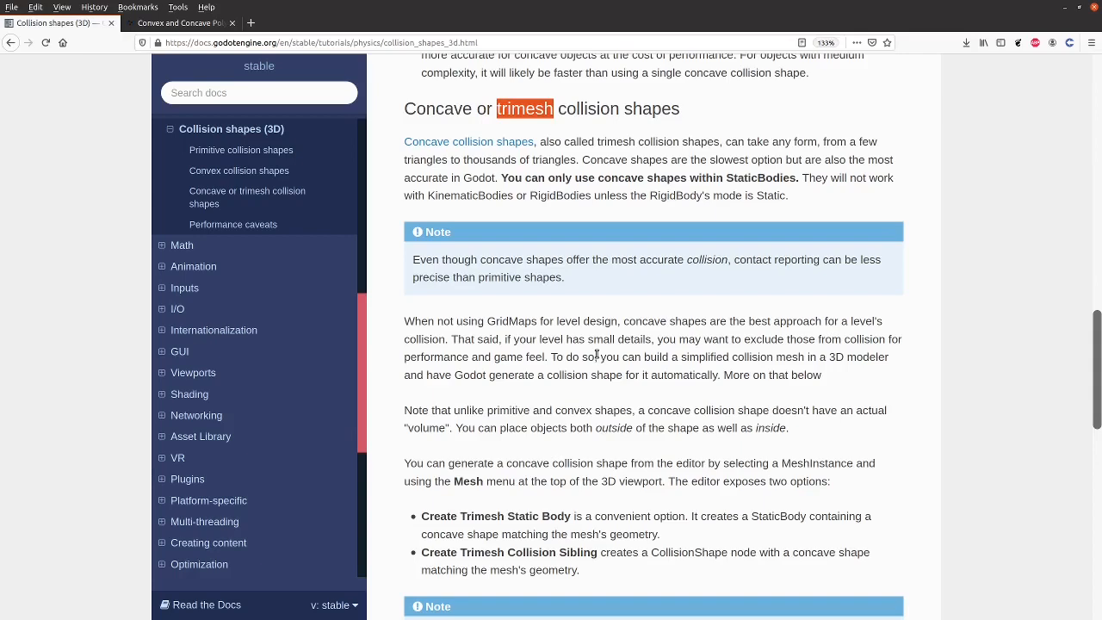
scroll("down", 3)
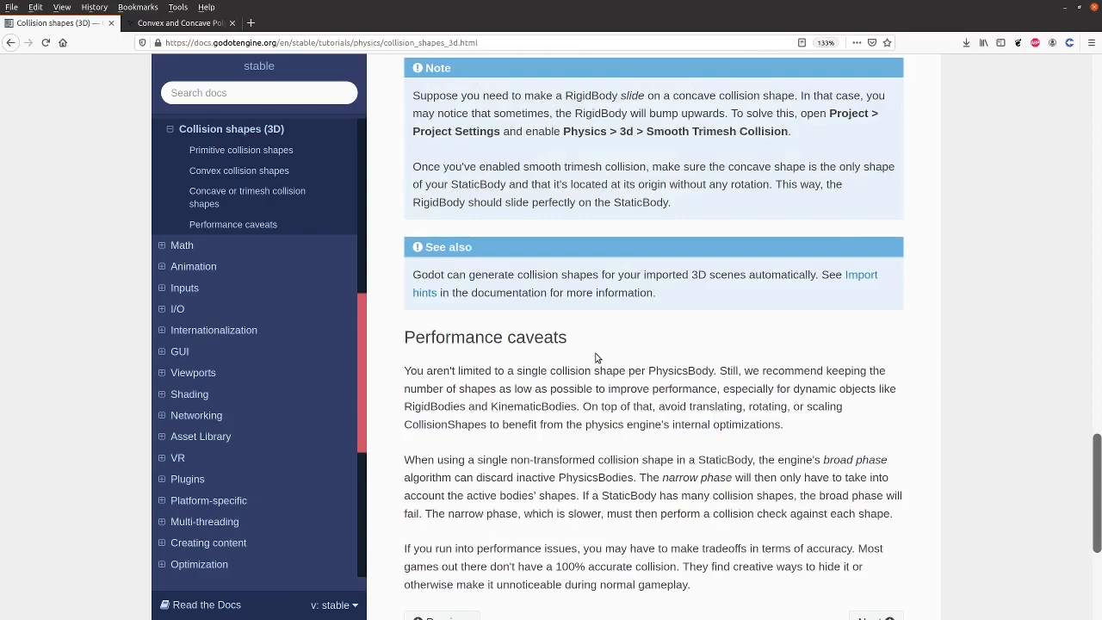
scroll("down", 3)
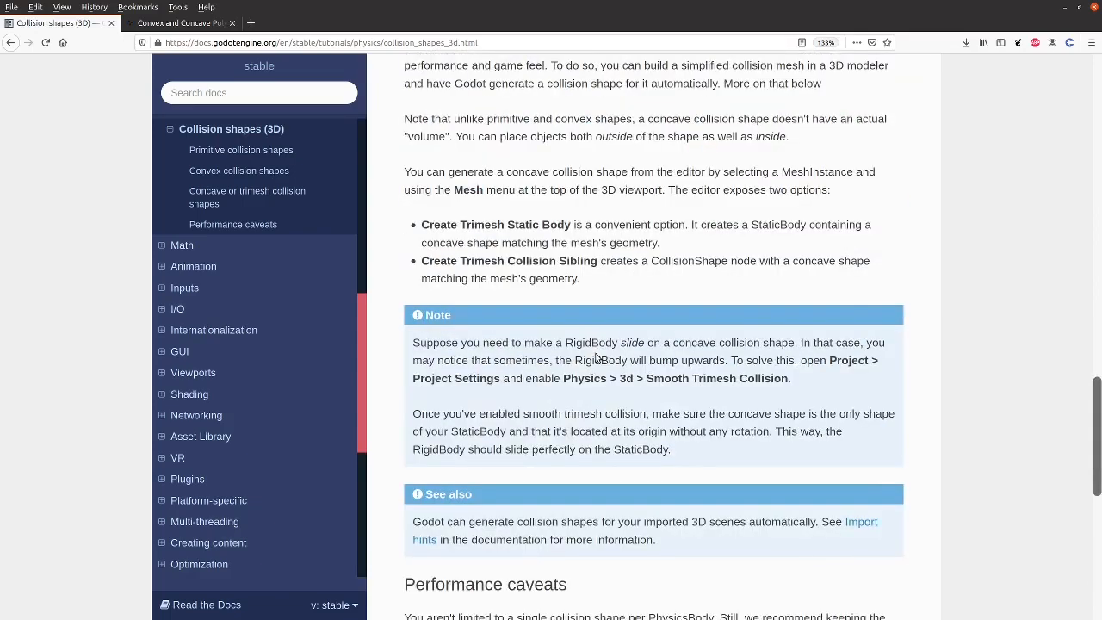
mouse_move(596, 353)
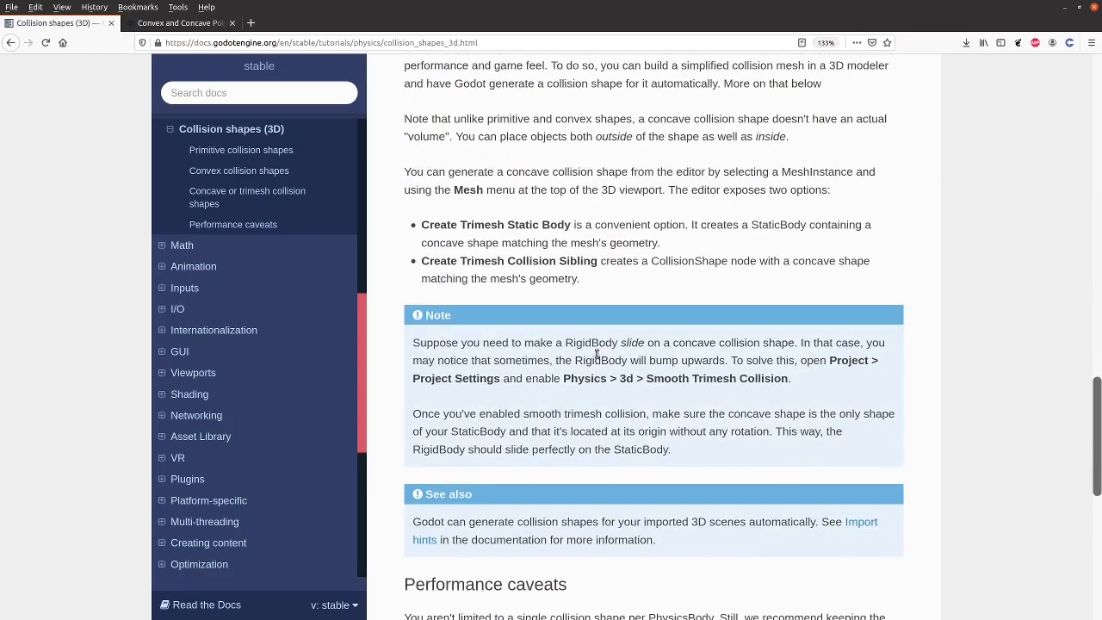
mouse_move(596, 354)
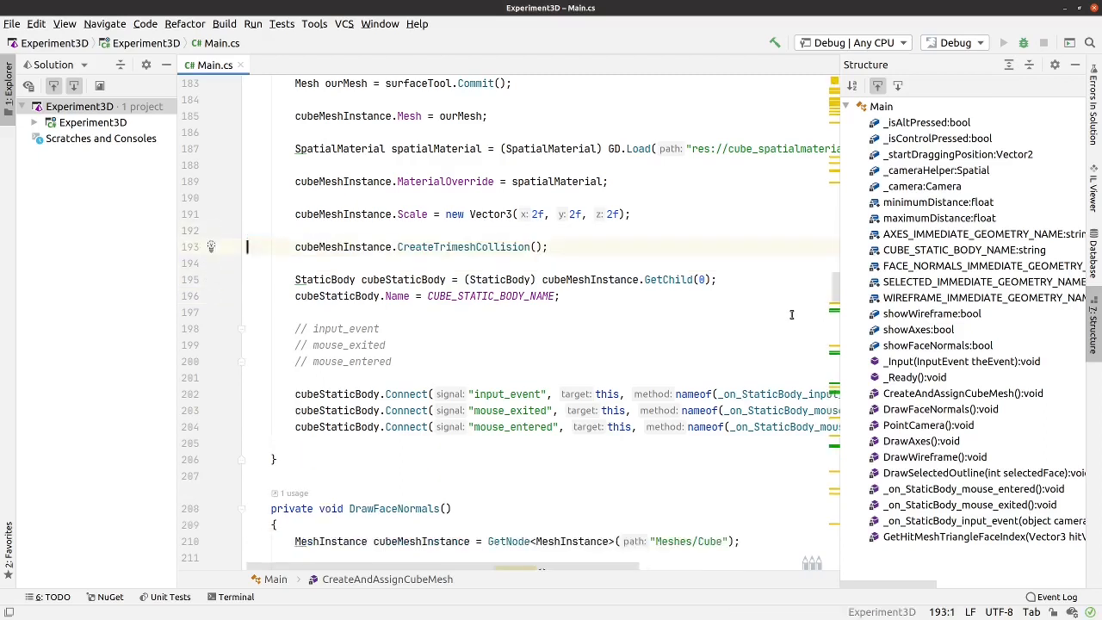
mouse_move(710, 353)
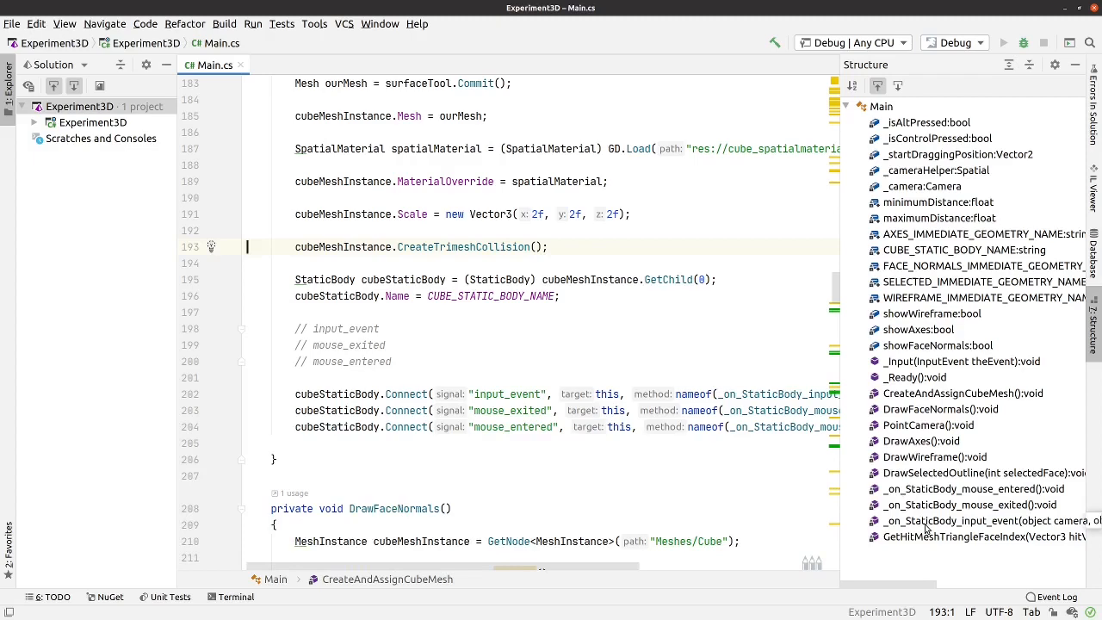
- Call DrawSelectedOutline(shapeIdx) in the left-click branch of _on_StaticBody_input_event
left_click(964, 520)
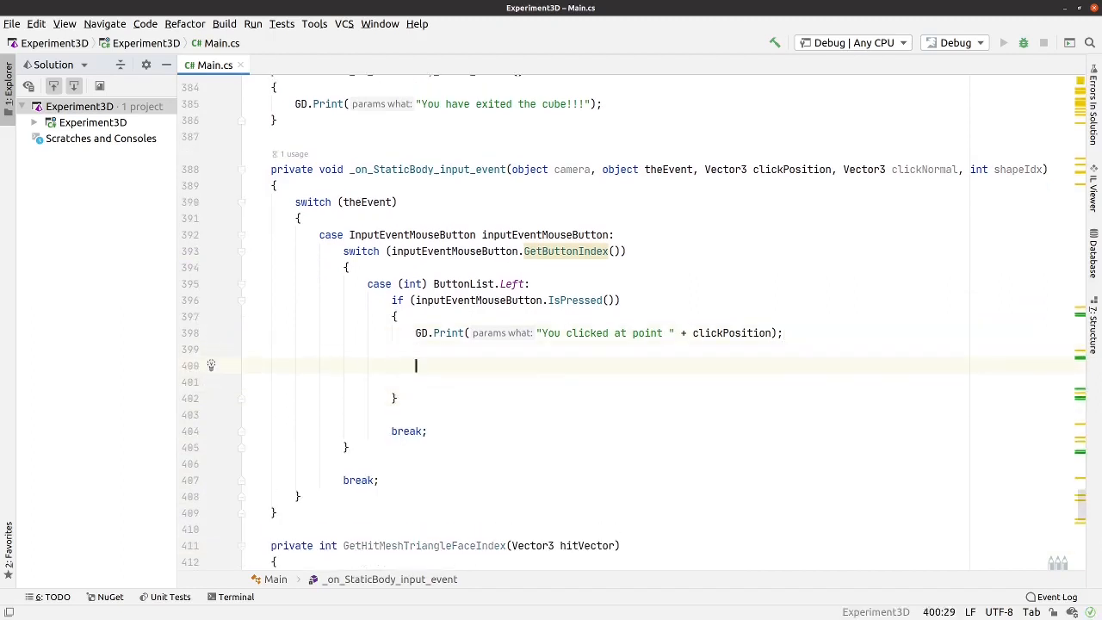
type("DrawSelectedOutline();")
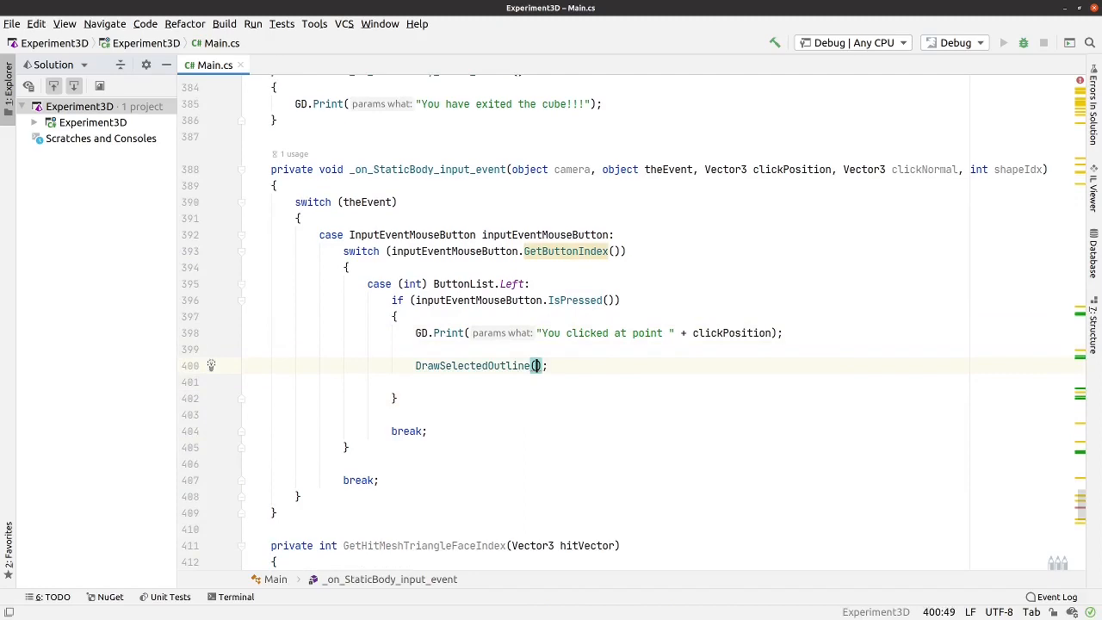
type("shapeIdx")
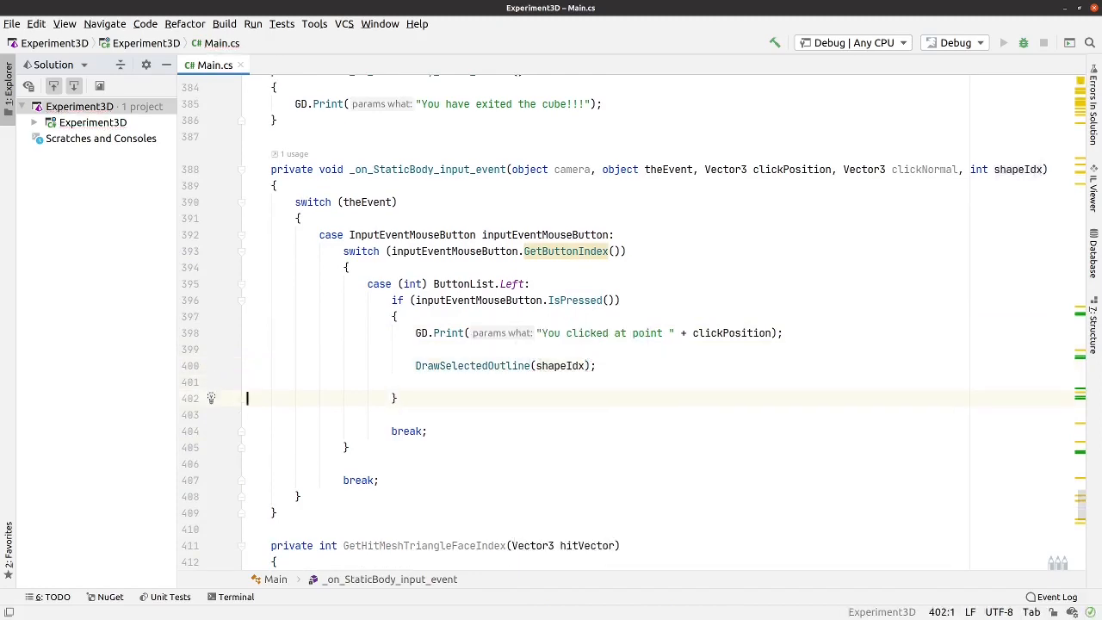
scroll("down", 3)
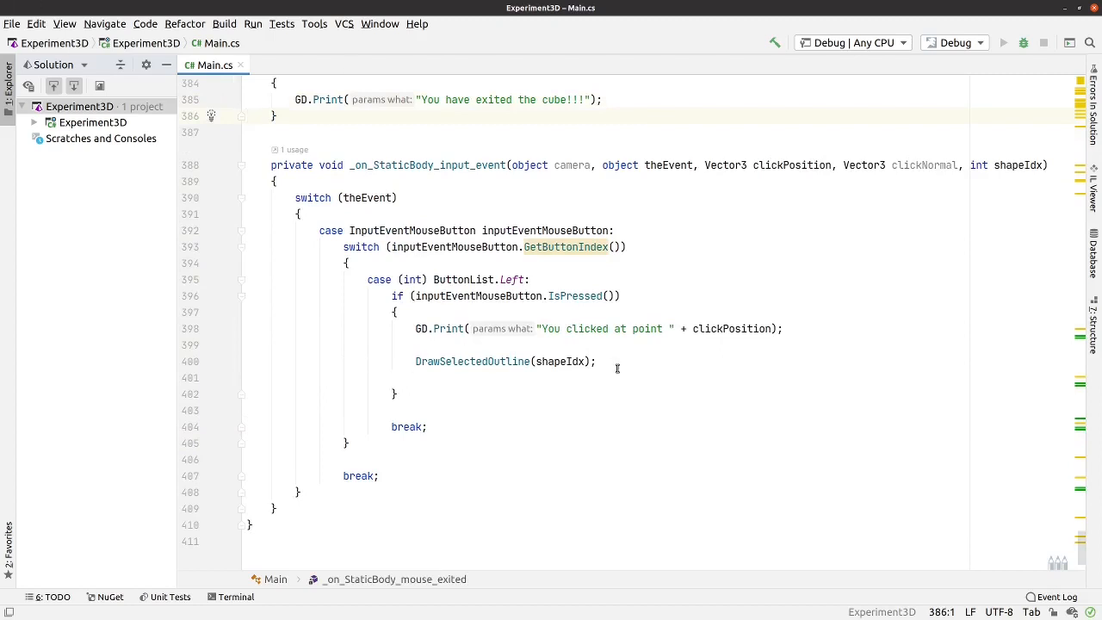
mouse_move(569, 361)
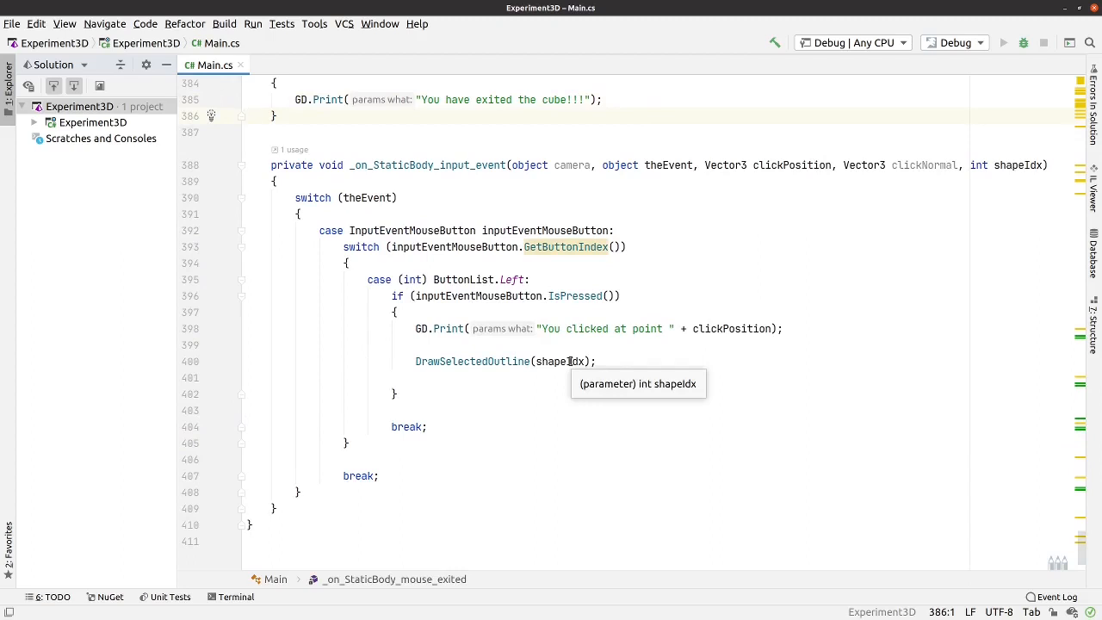
mouse_move(817, 451)
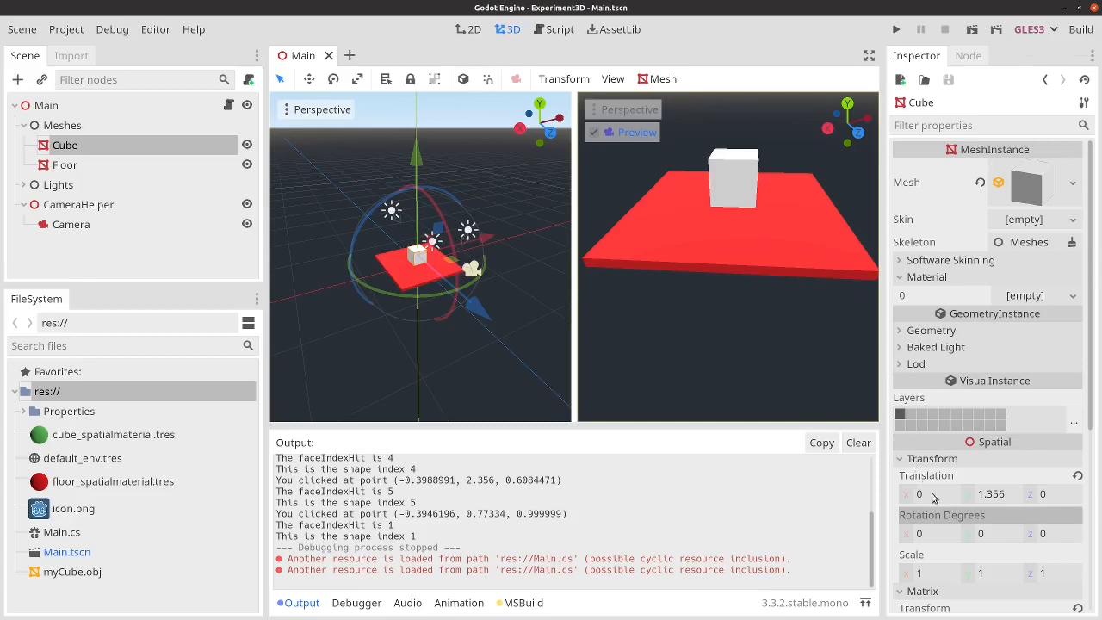
- Set the Cube's translation to x -3 and y 3.356 in the Inspector
left_click(930, 492)
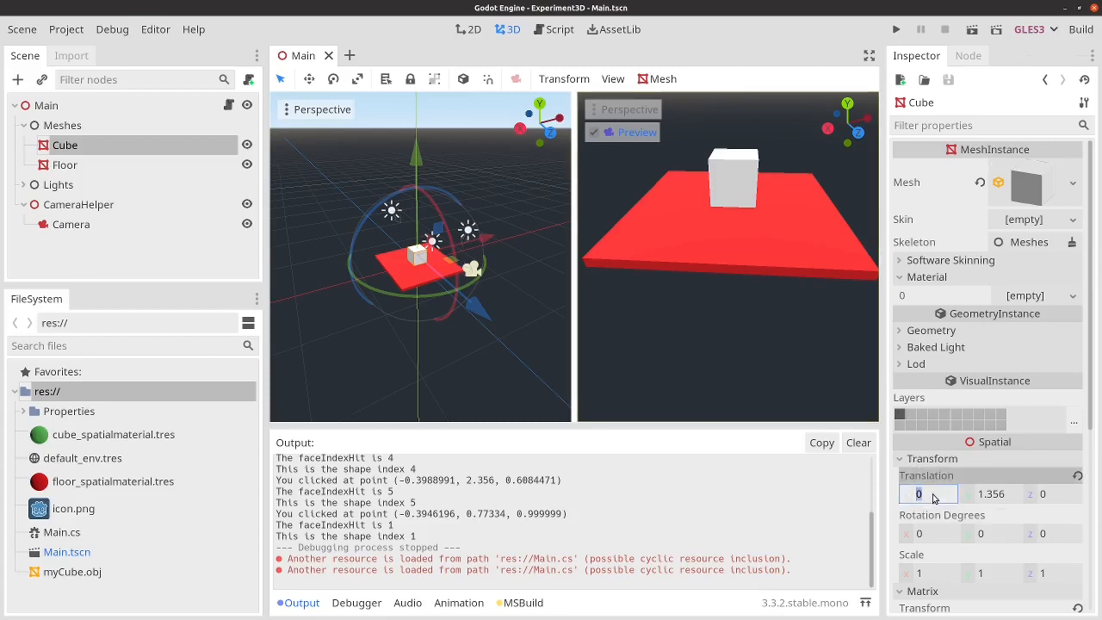
type("-3")
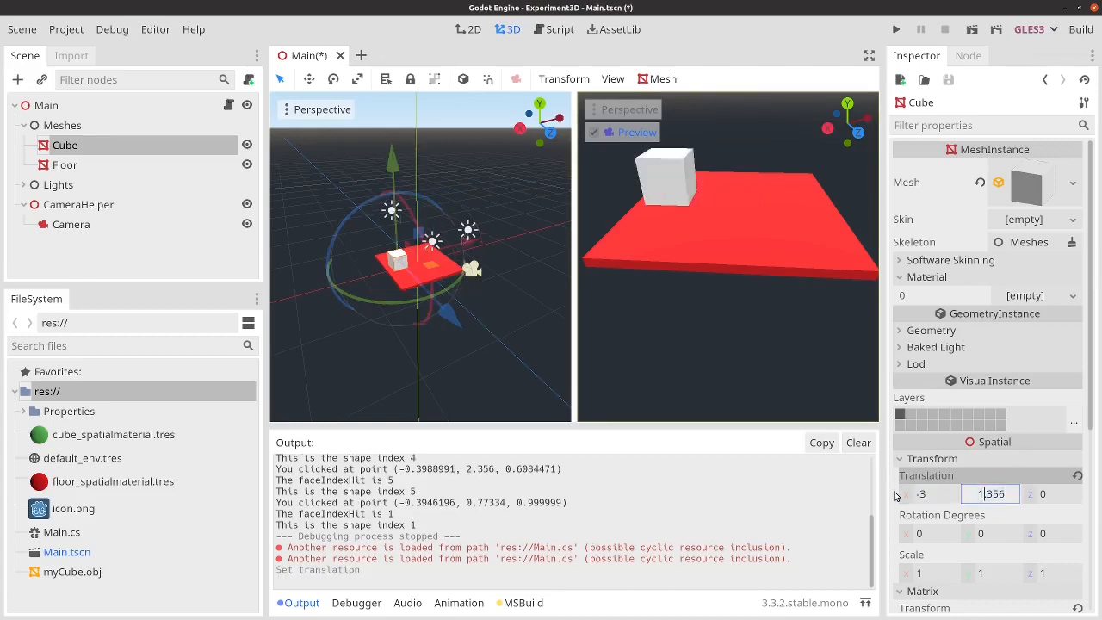
type("3.356")
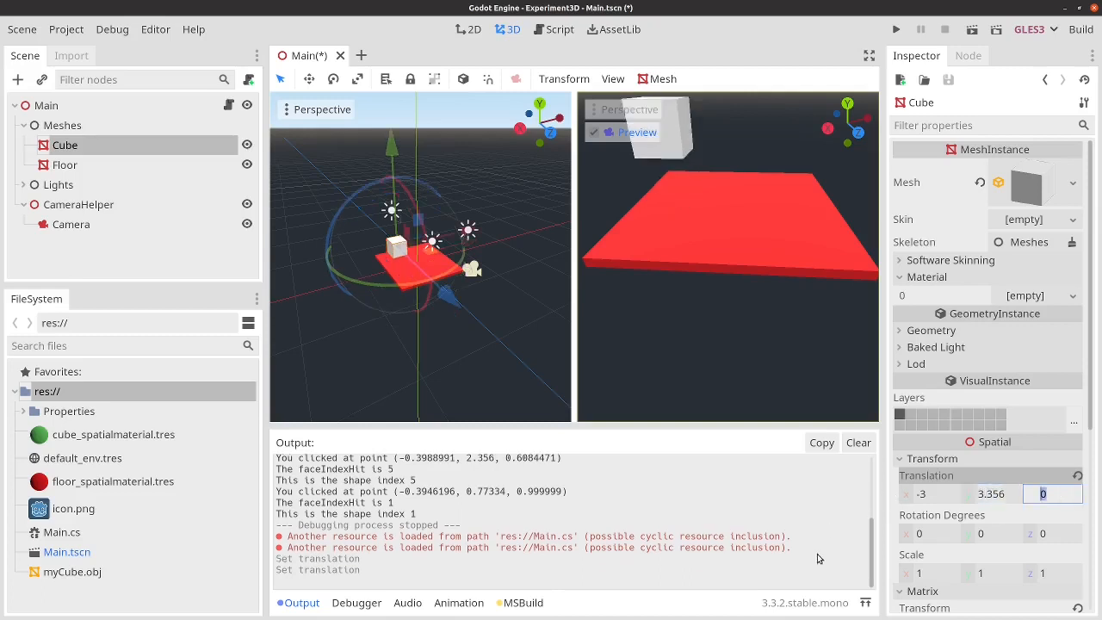
left_click(928, 533)
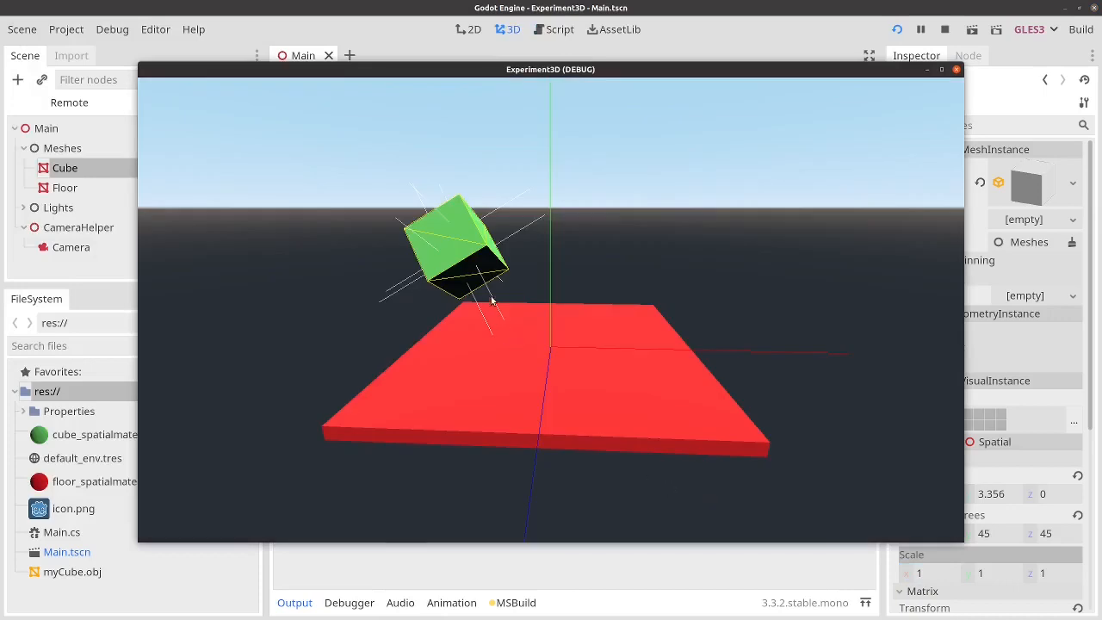
- Left-click a face of the tilted cube in the running debug window
left_click(456, 275)
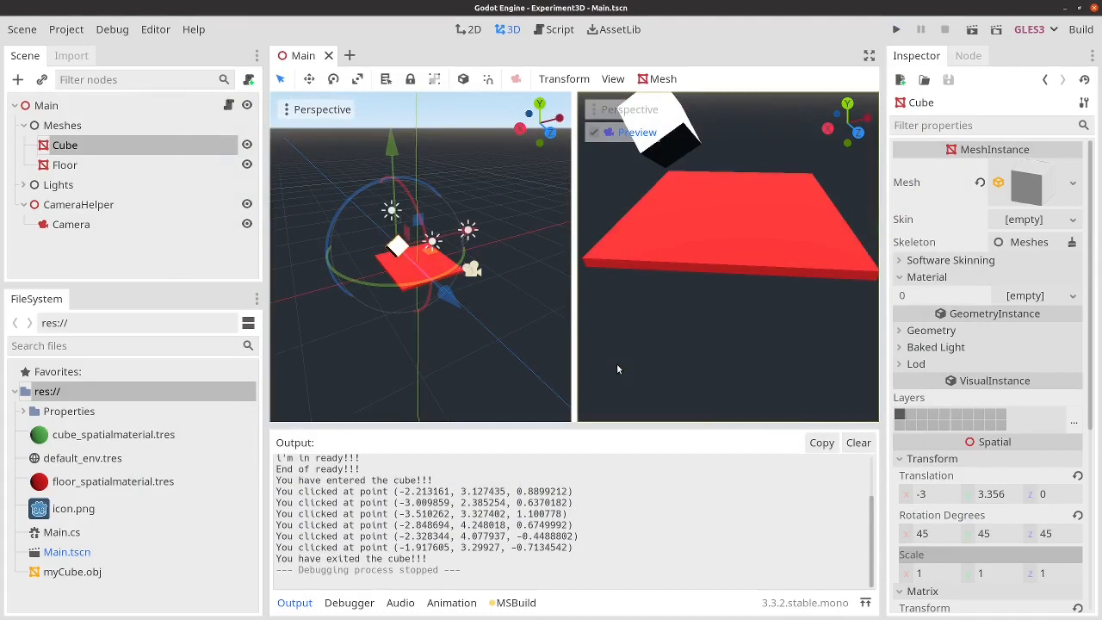
mouse_move(647, 233)
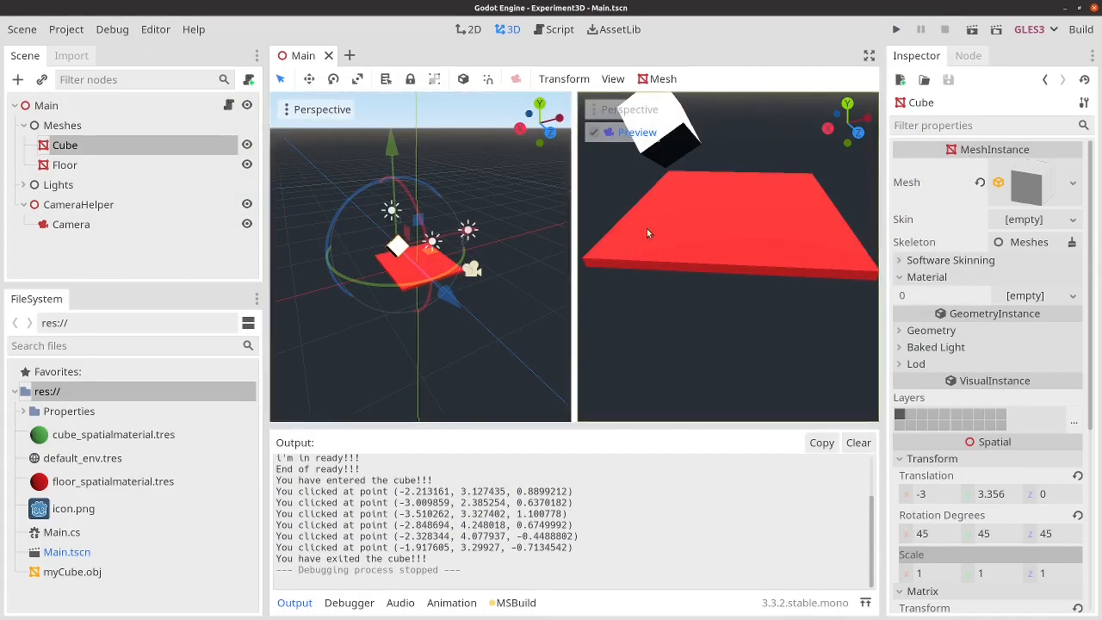
mouse_move(713, 352)
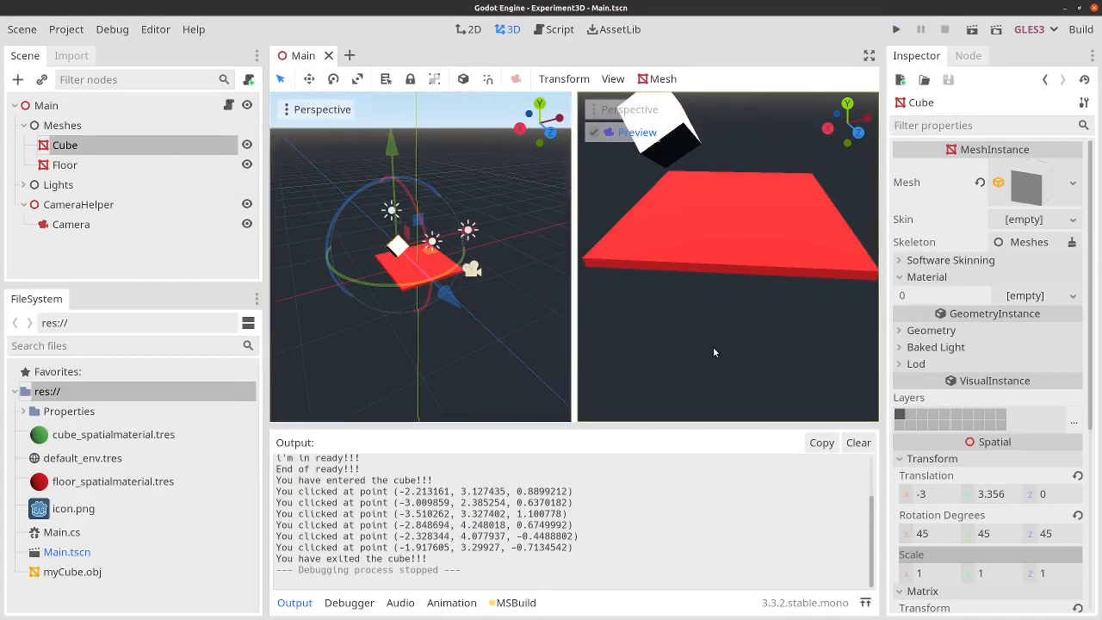